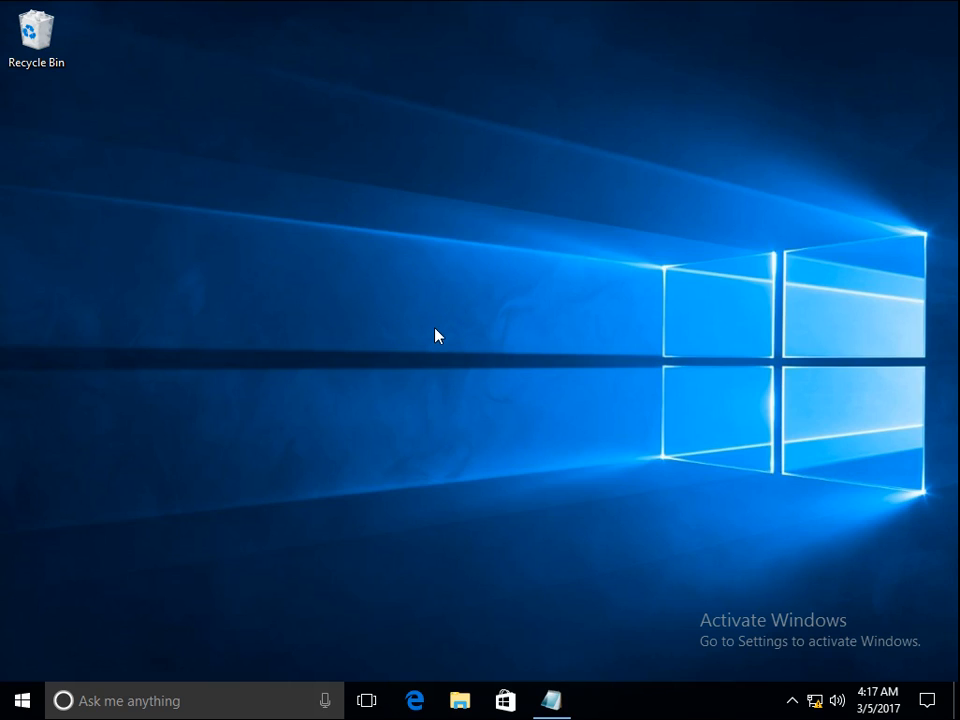
pyautogui.moveTo(444, 338)
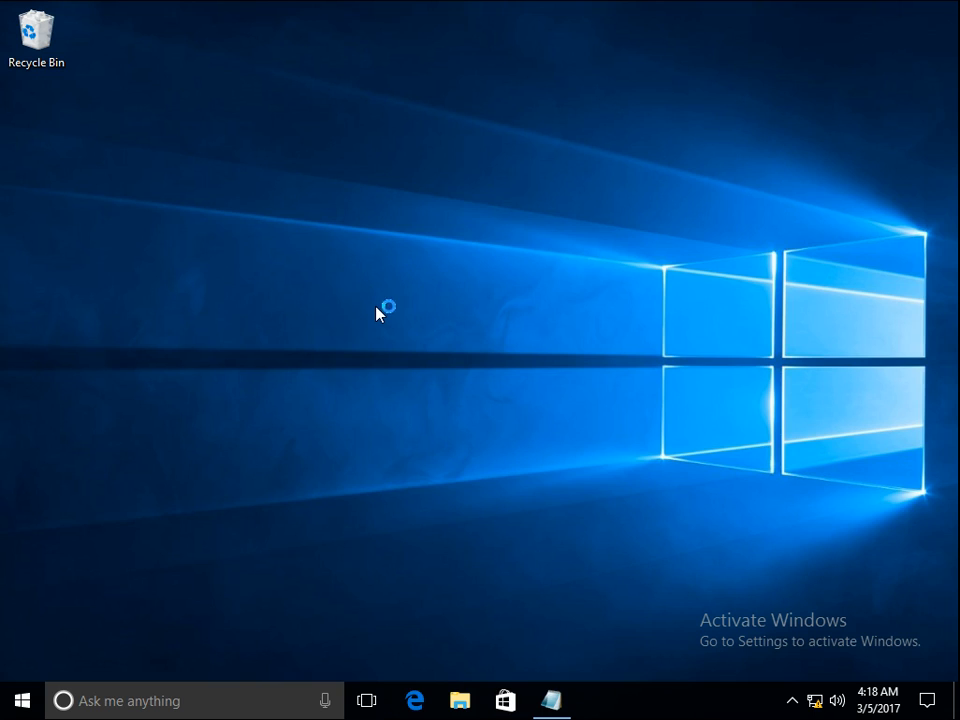
# Bring up Task Manager via Ctrl+Alt+Delete and select the Windows Explorer process.
pyautogui.press('Ctrl+Alt+Delete')
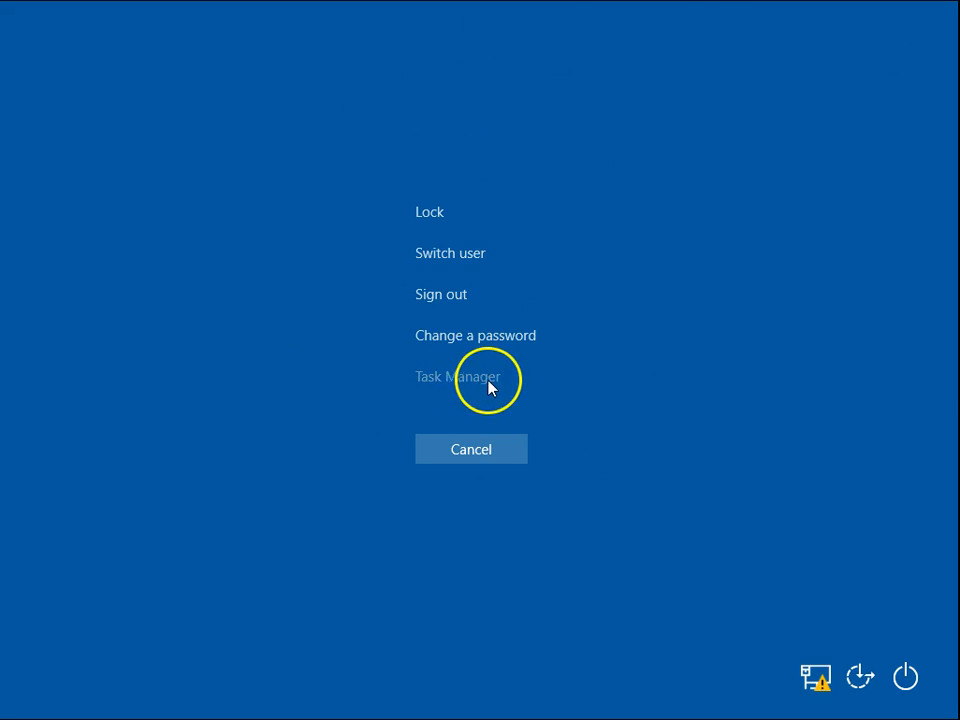
pyautogui.click(456, 376)
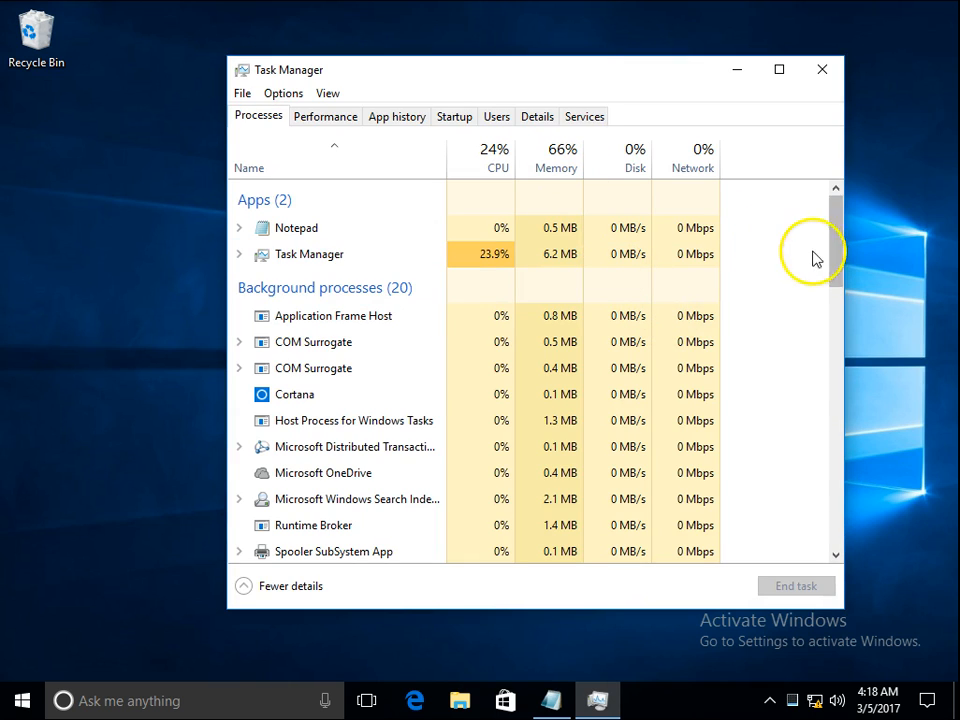
pyautogui.moveTo(812, 250); pyautogui.dragTo(850, 516)
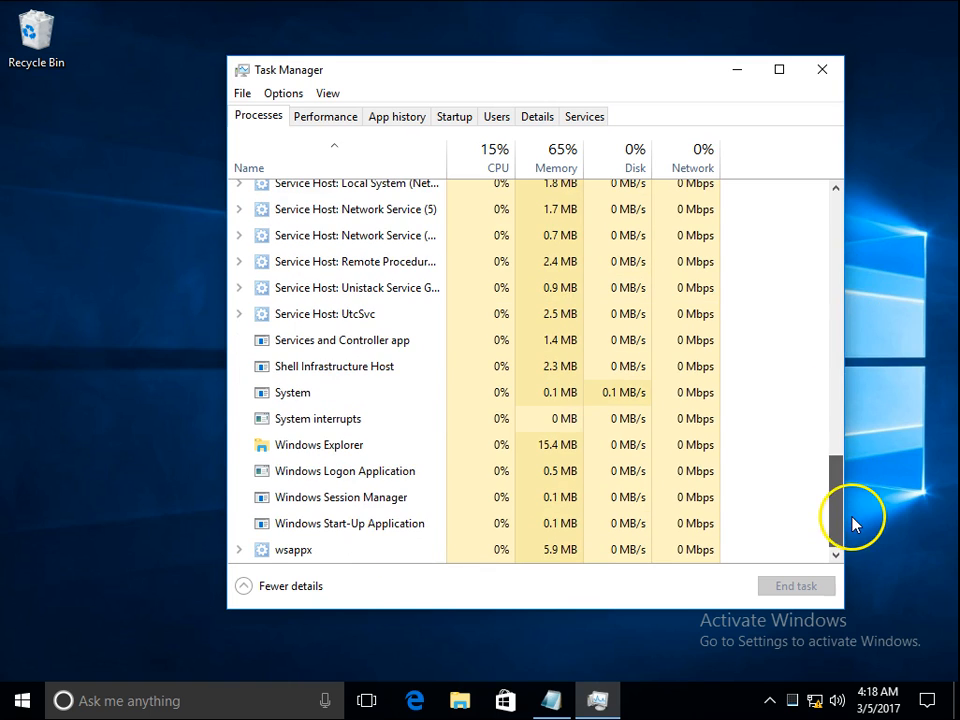
pyautogui.click(320, 444)
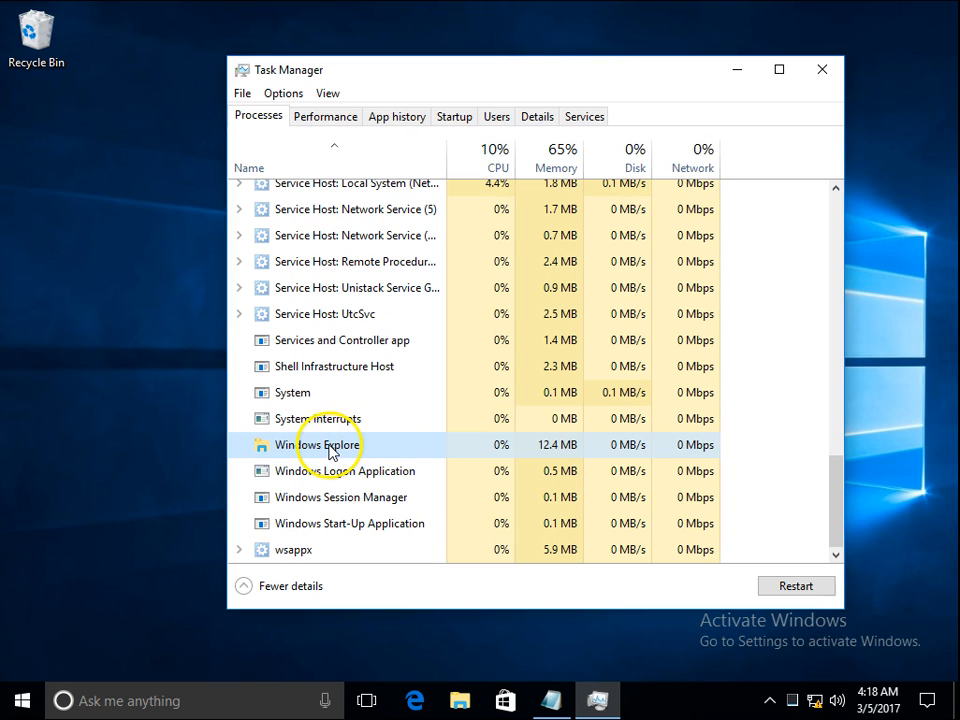
# Restart the Windows Explorer process from its context menu so the taskbar reloads.
pyautogui.rightClick(320, 444)
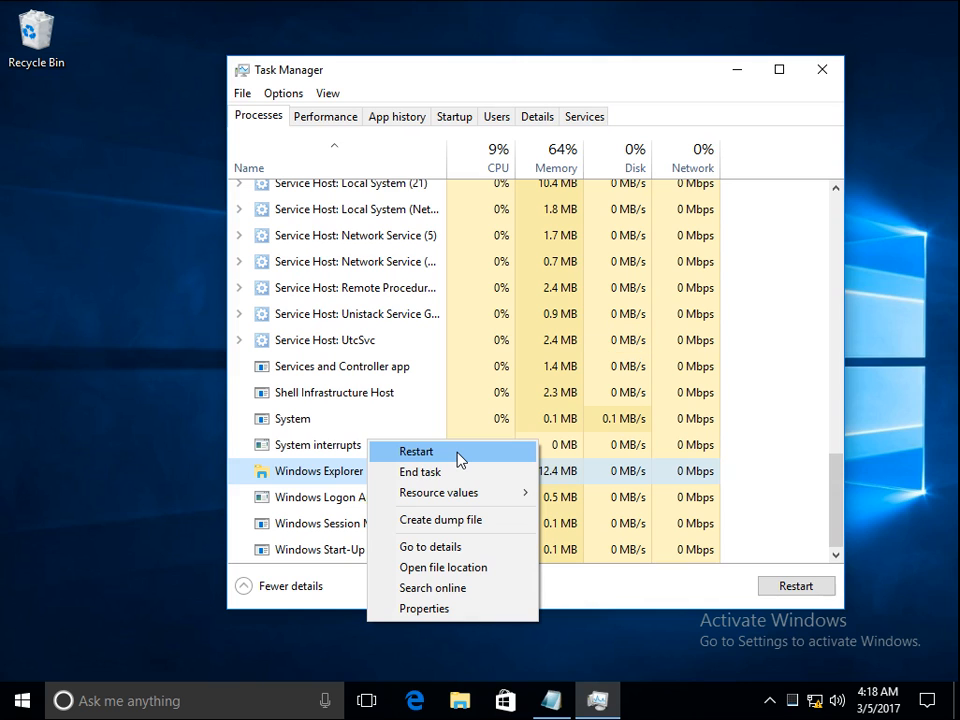
pyautogui.click(416, 452)
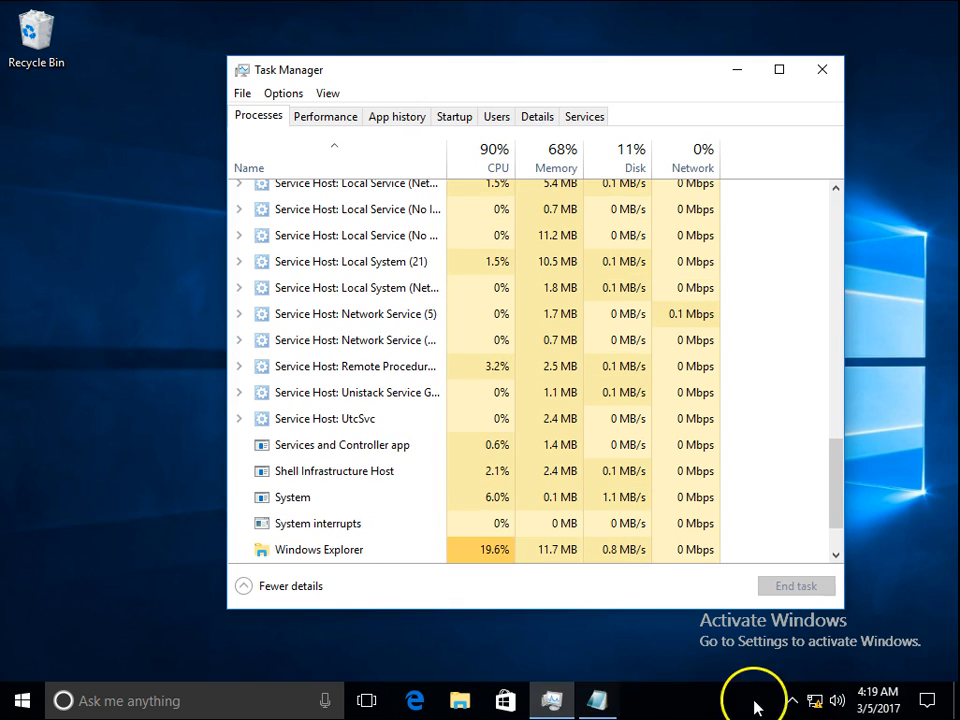
pyautogui.moveTo(678, 692)
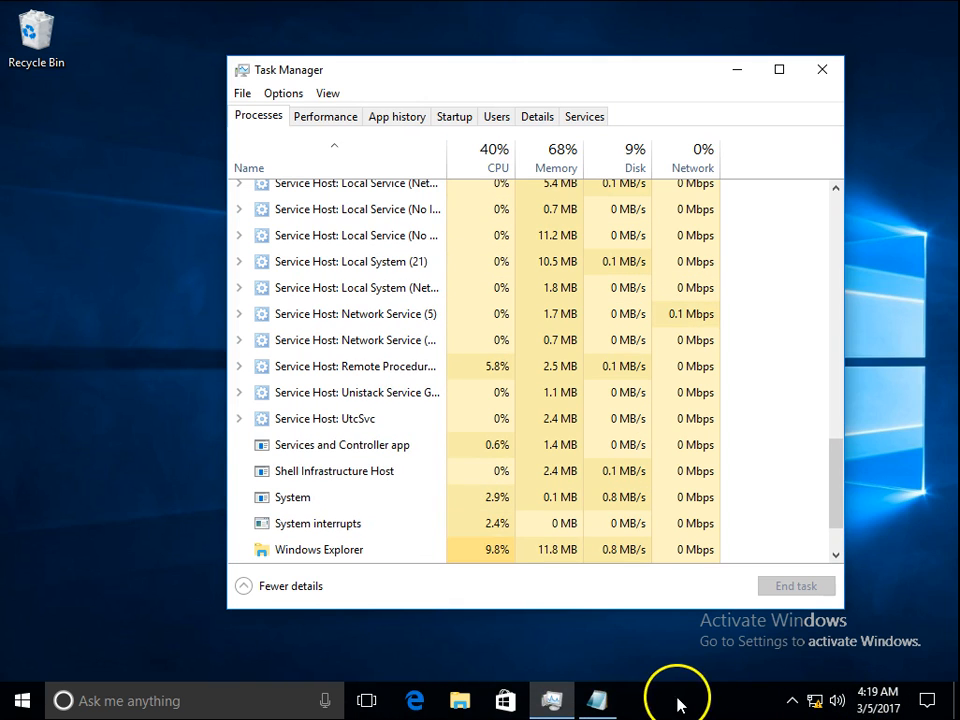
pyautogui.moveTo(740, 524)
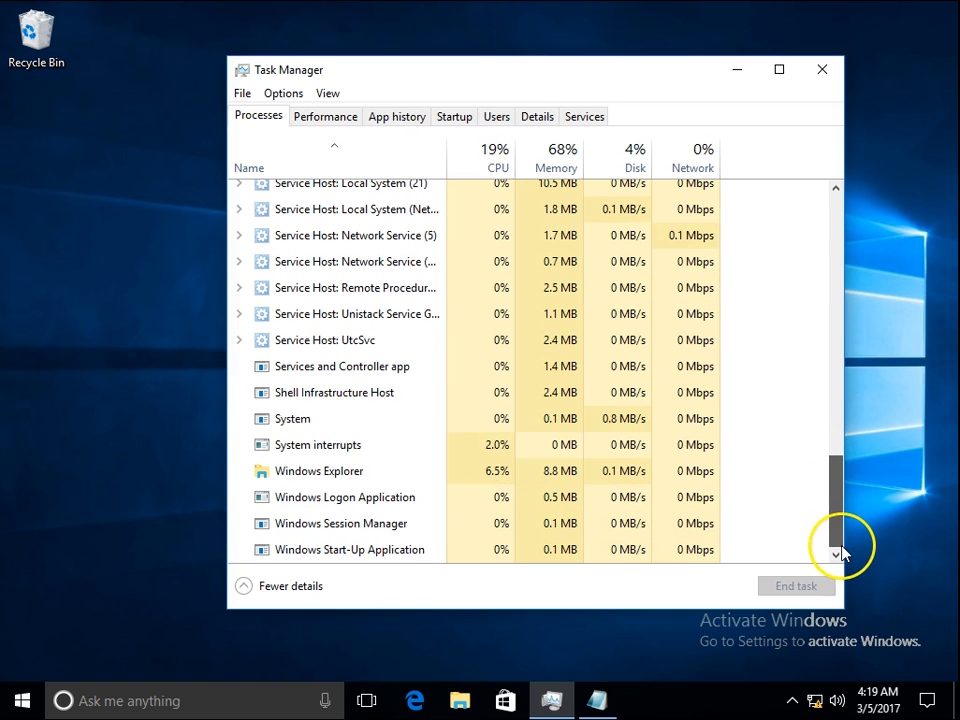
pyautogui.moveTo(838, 540); pyautogui.dragTo(838, 310)
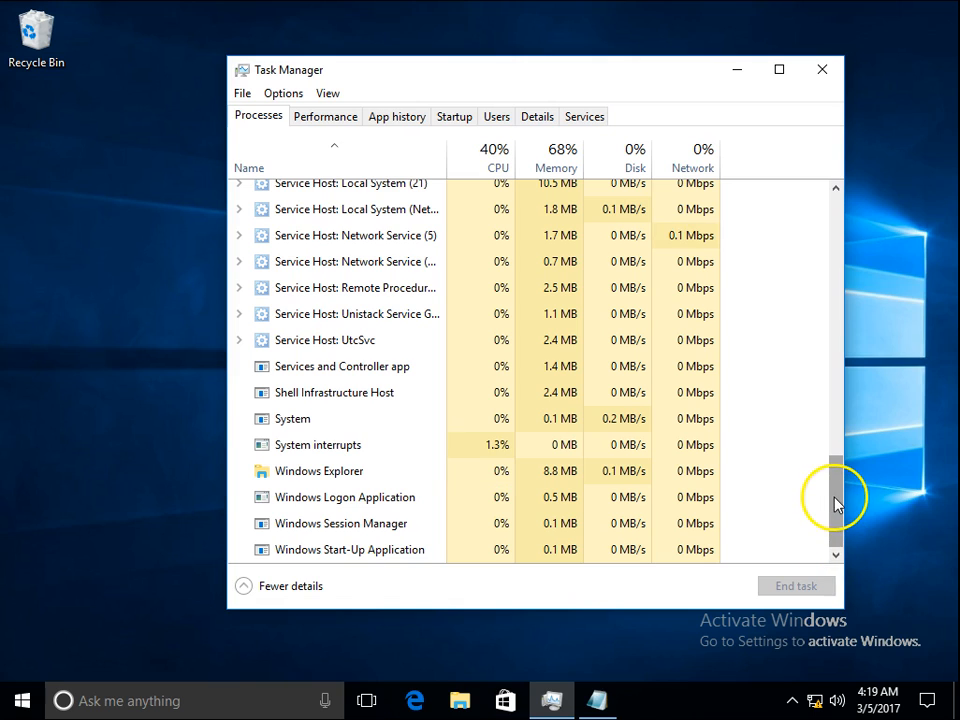
pyautogui.moveTo(910, 480)
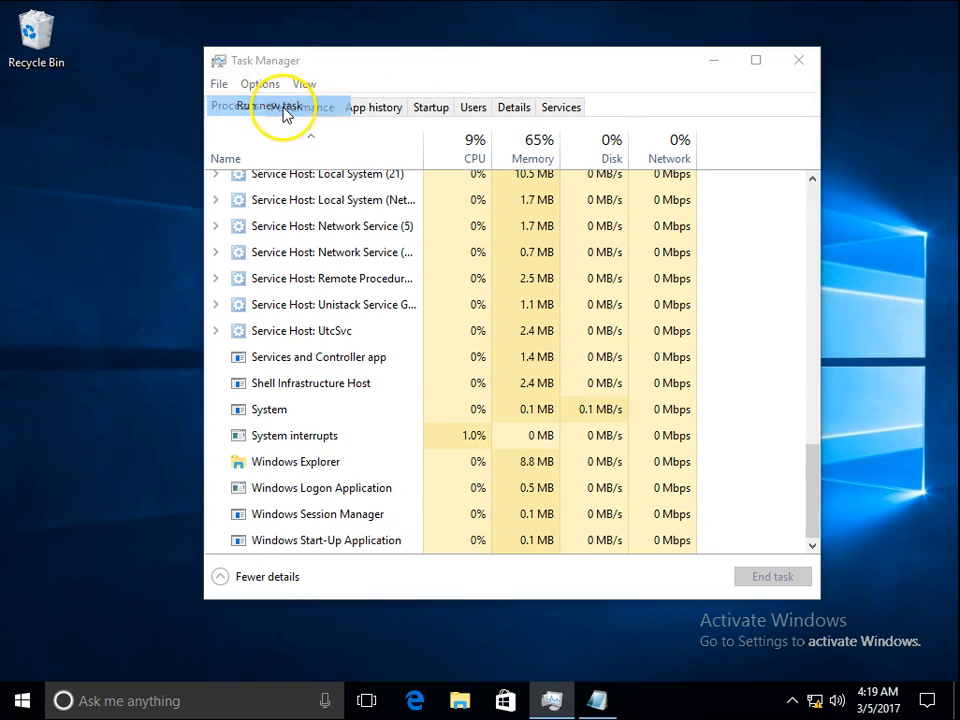
# Run a new task 'powershell' with administrative privileges from Task Manager's File menu.
pyautogui.click(264, 106)
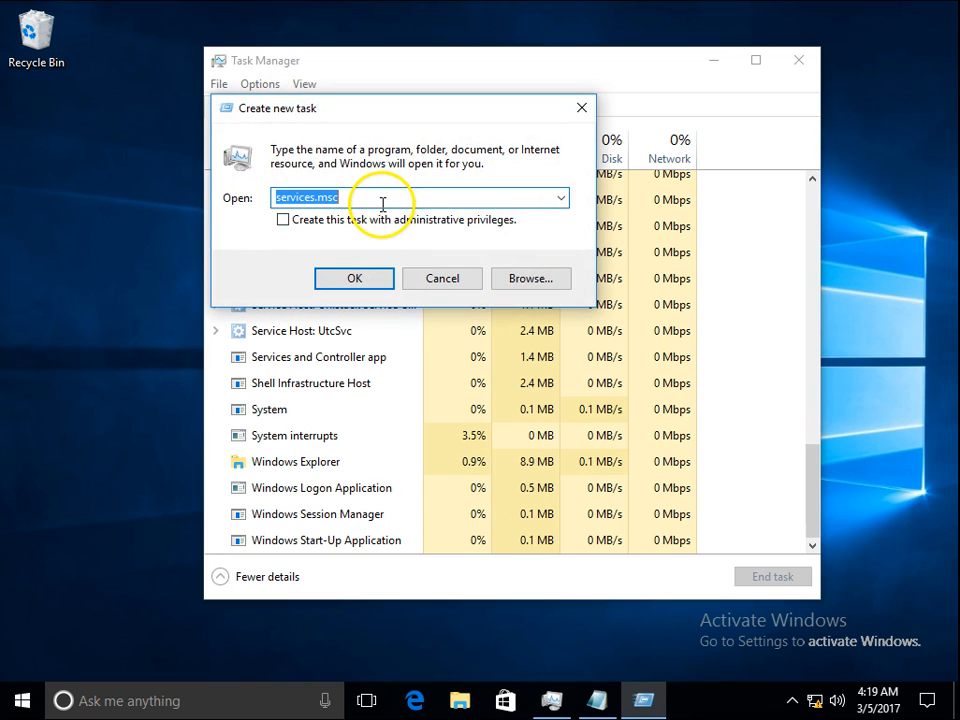
pyautogui.write('powershell')
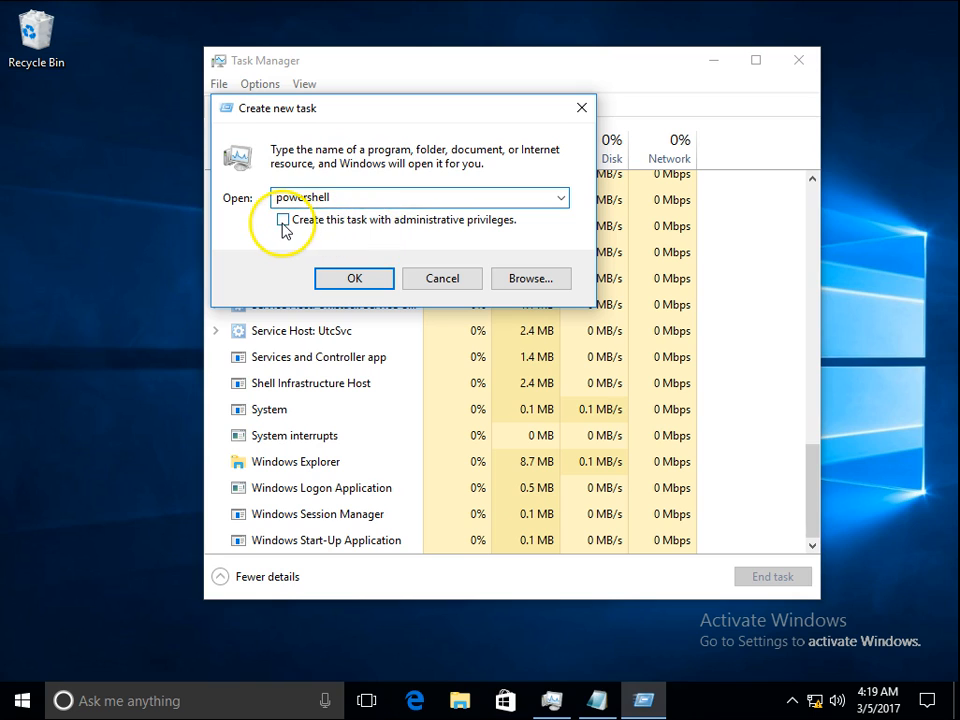
pyautogui.click(284, 218)
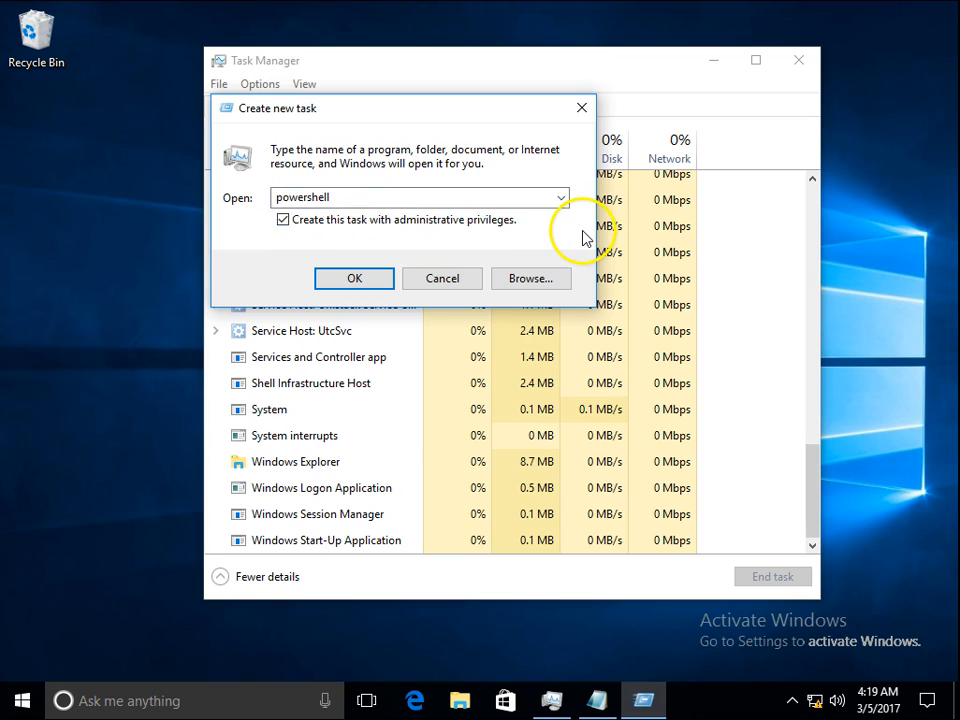
pyautogui.click(284, 218)
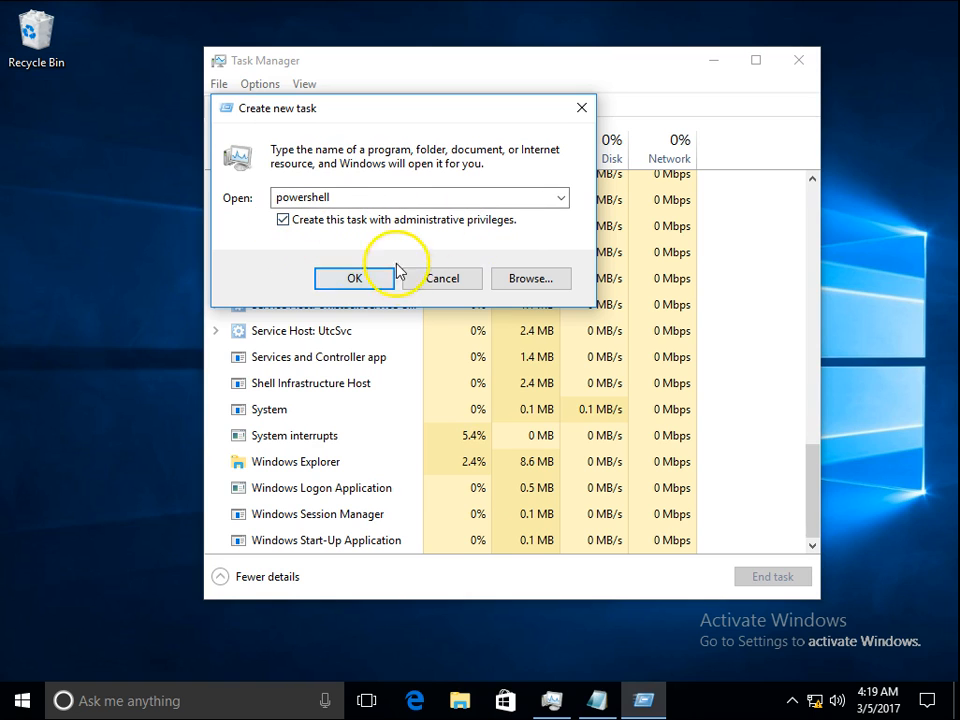
pyautogui.click(352, 278)
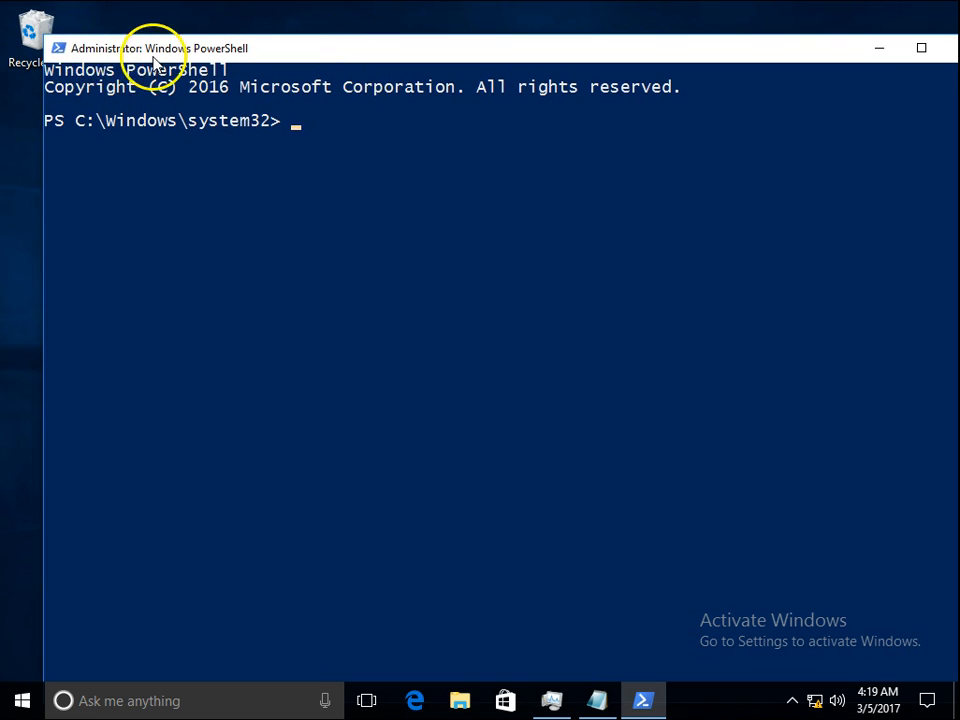
pyautogui.moveTo(56, 48)
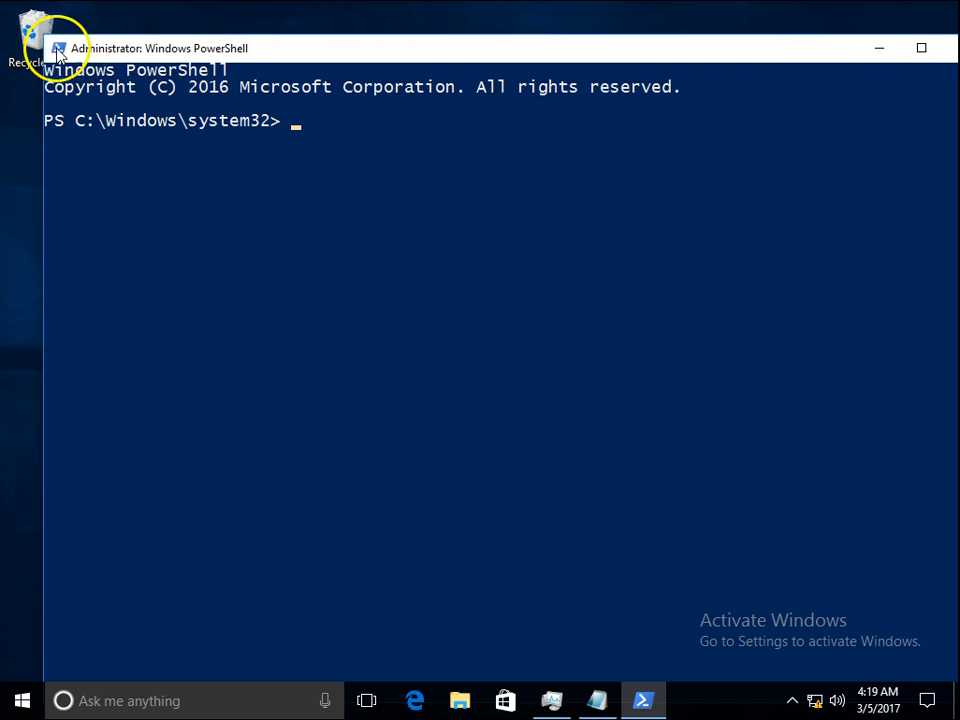
pyautogui.moveTo(316, 52)
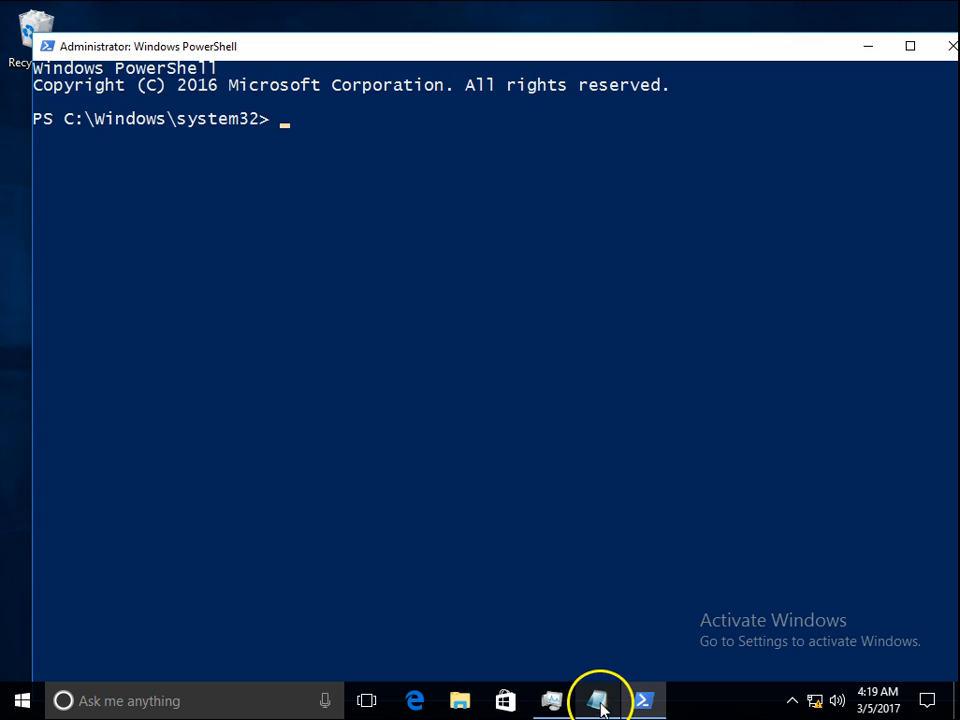
# Switch to Notepad holding the saved Get-AppXPackage re-registration command.
pyautogui.click(596, 700)
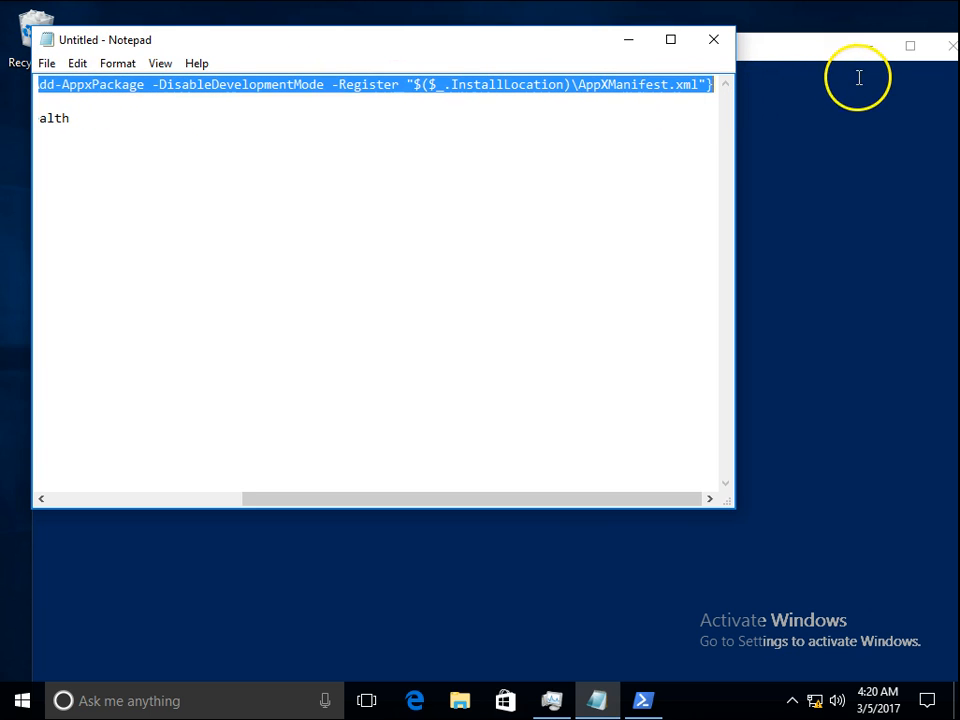
pyautogui.moveTo(770, 170)
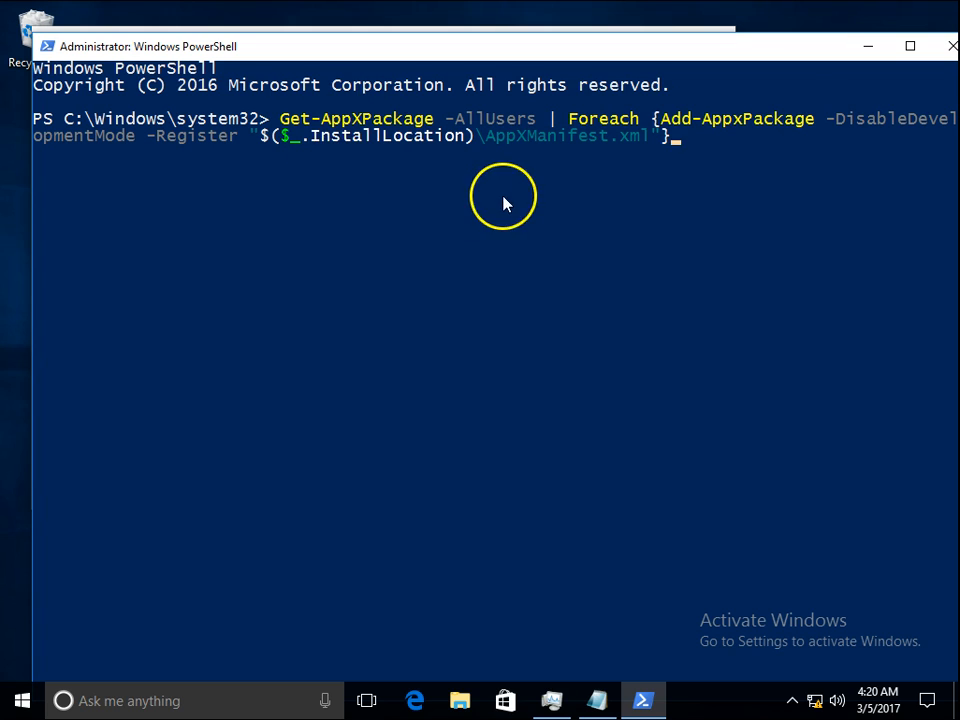
pyautogui.moveTo(684, 280)
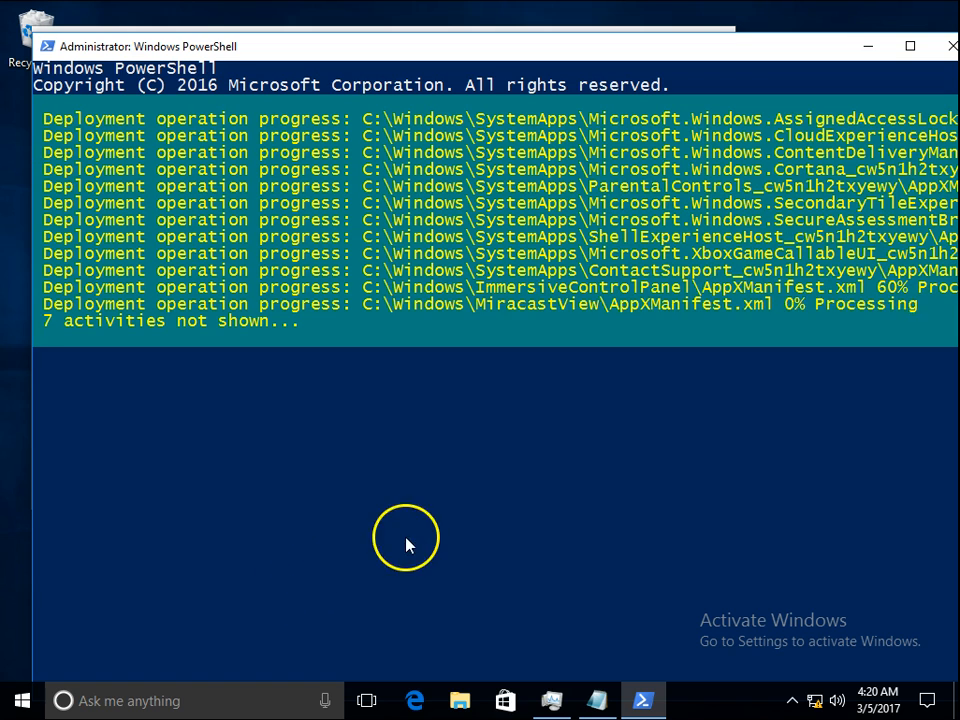
pyautogui.moveTo(420, 196)
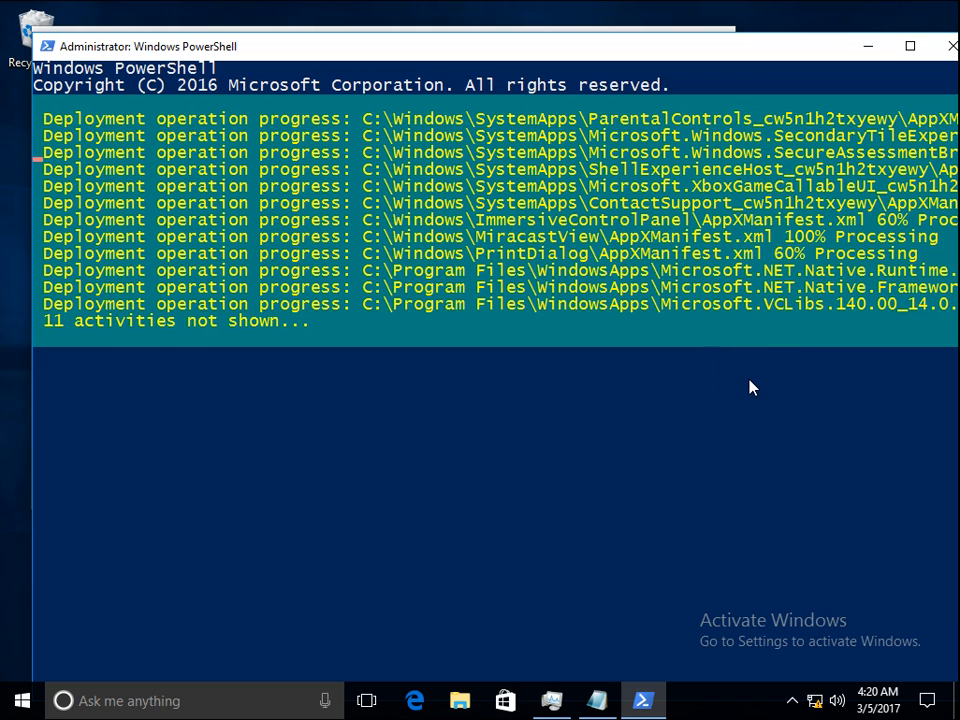
pyautogui.moveTo(322, 572)
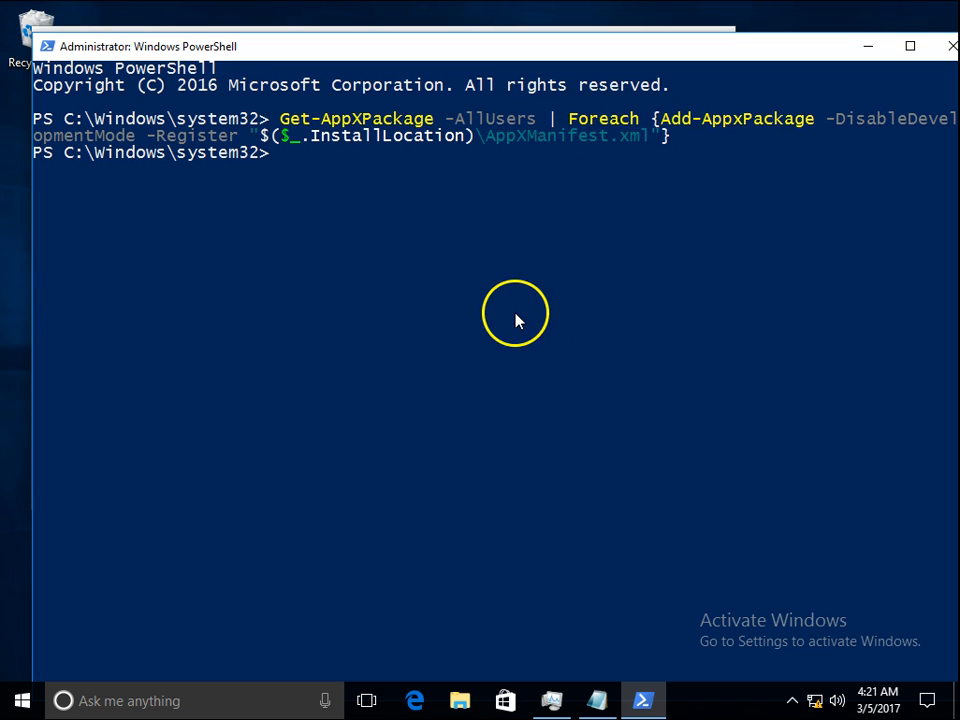
pyautogui.moveTo(504, 290)
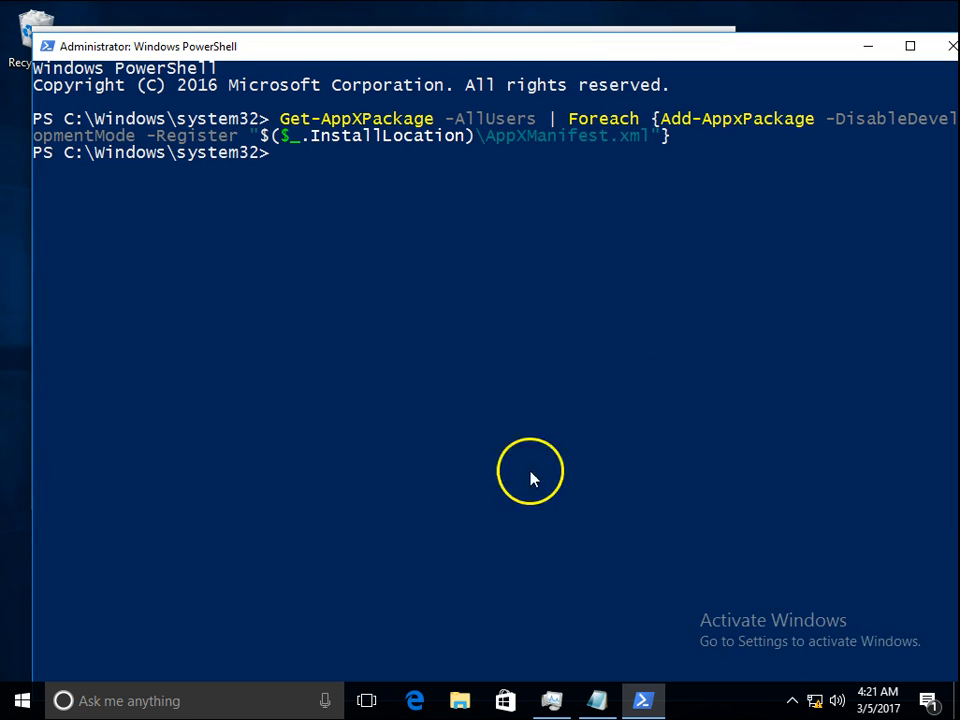
pyautogui.click(460, 700)
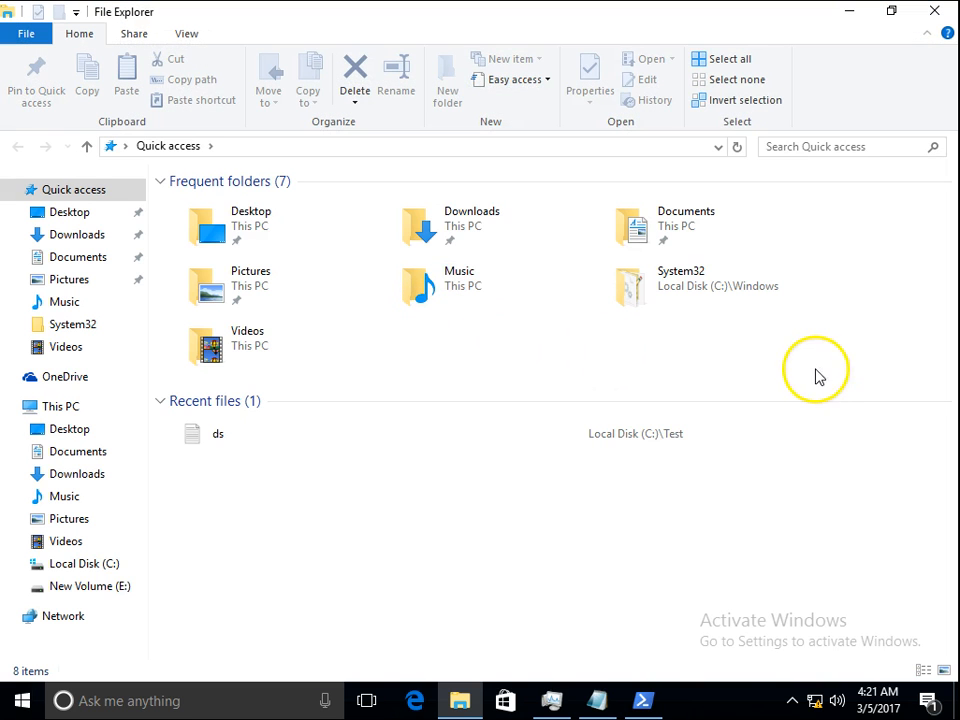
pyautogui.click(84, 564)
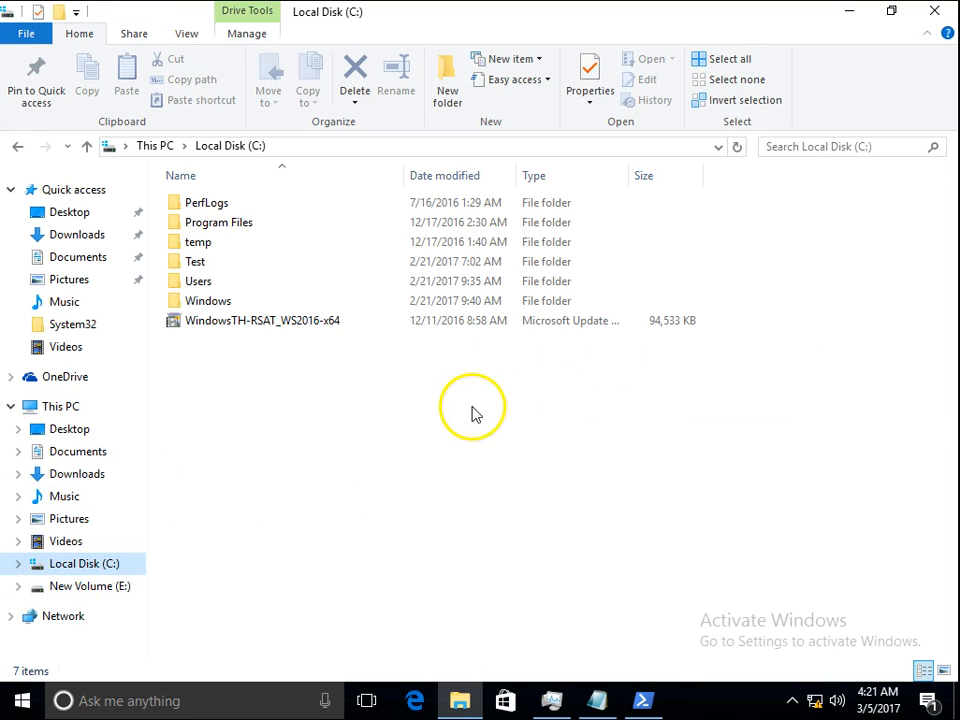
pyautogui.moveTo(848, 12)
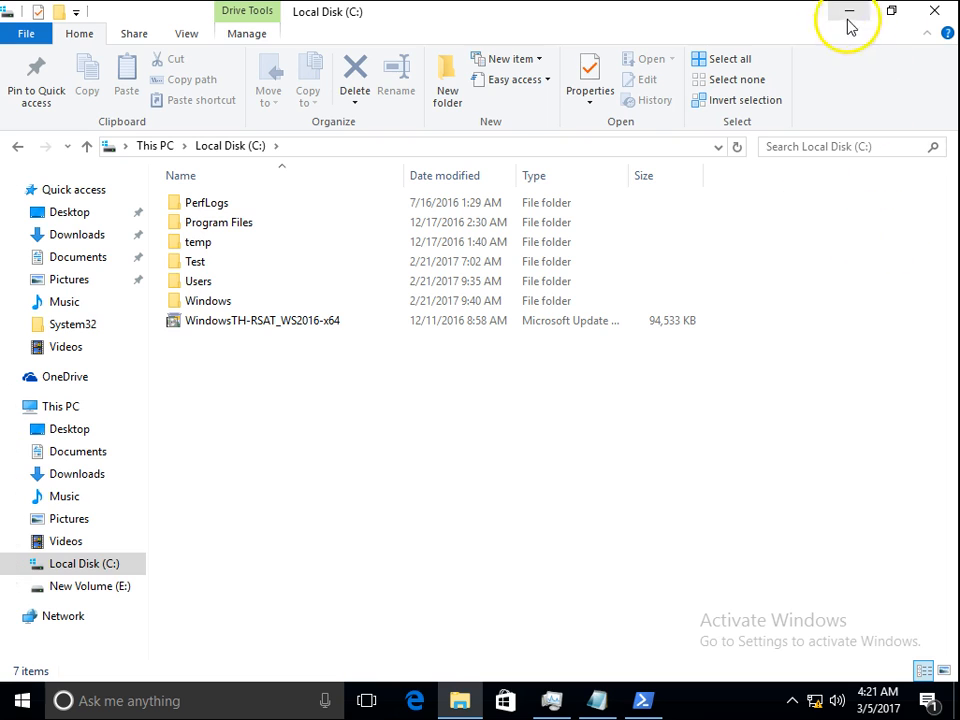
pyautogui.moveTo(470, 28)
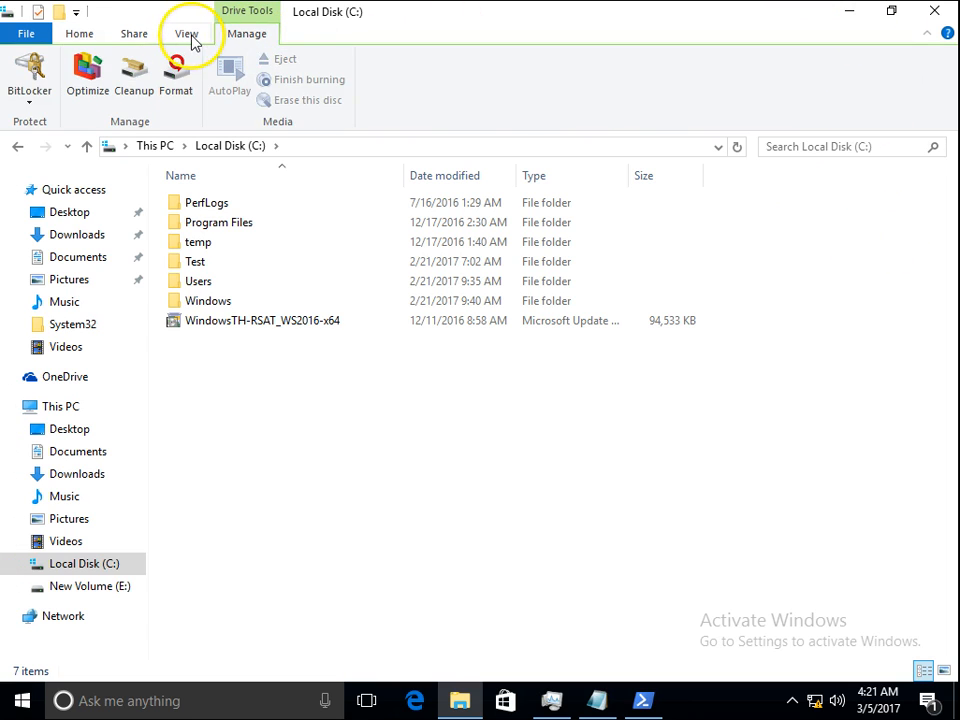
# In Folder Options, show hidden files, folders and drives and stop hiding protected system files.
pyautogui.click(186, 32)
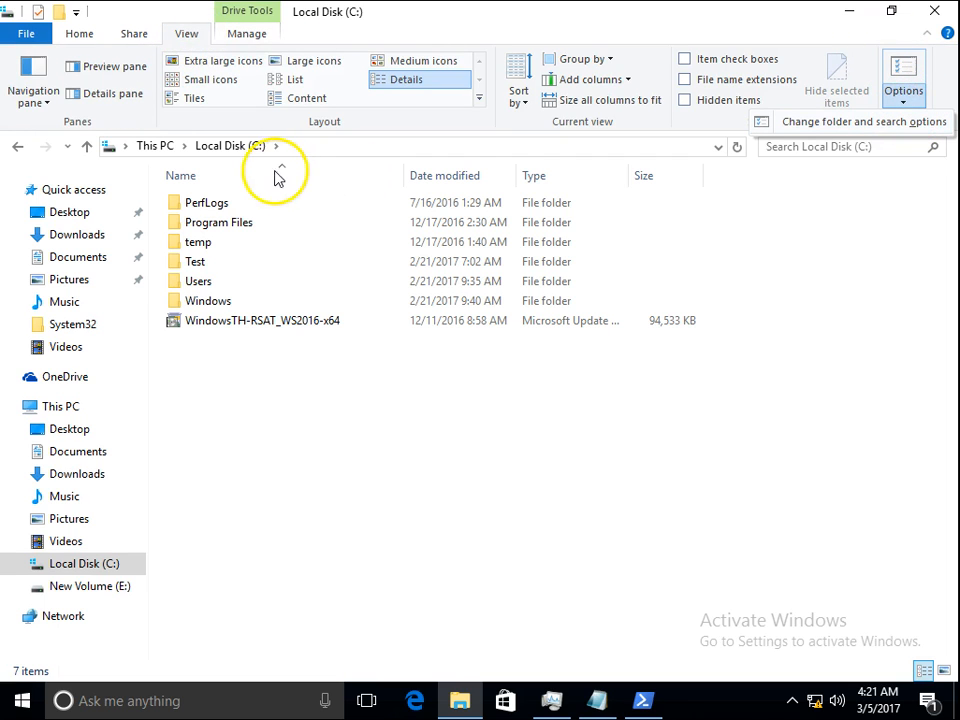
pyautogui.click(904, 70)
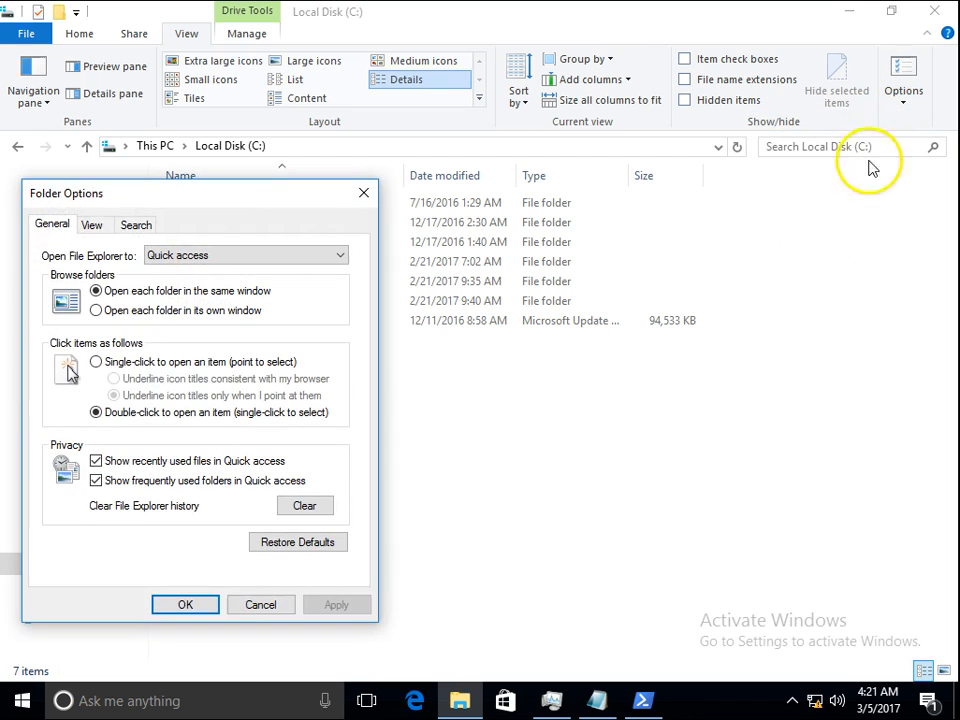
pyautogui.click(154, 214)
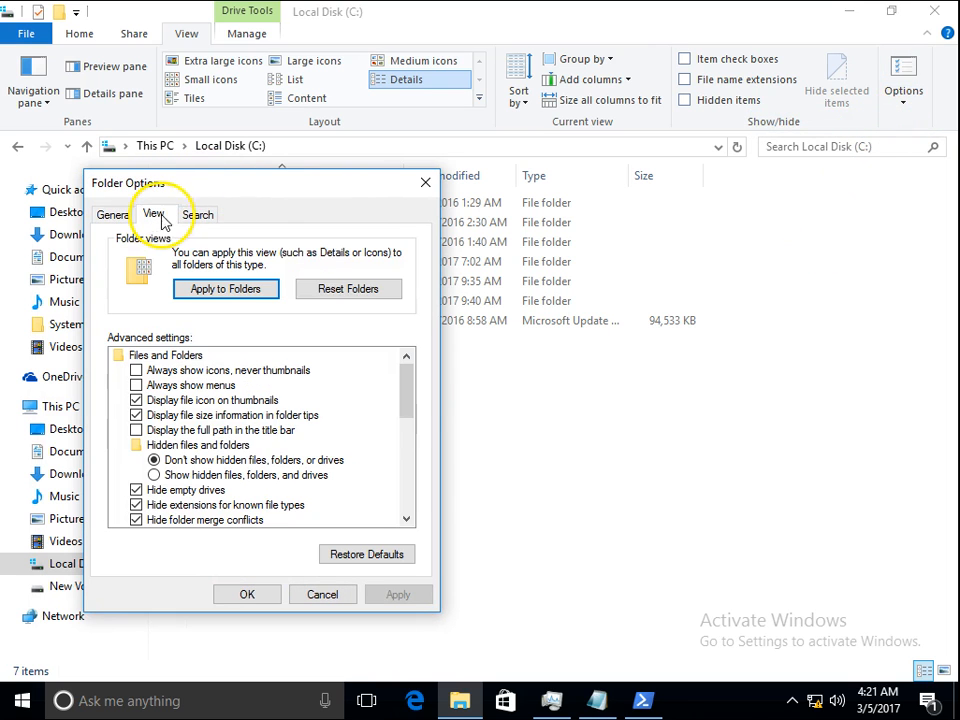
pyautogui.scroll(-3)
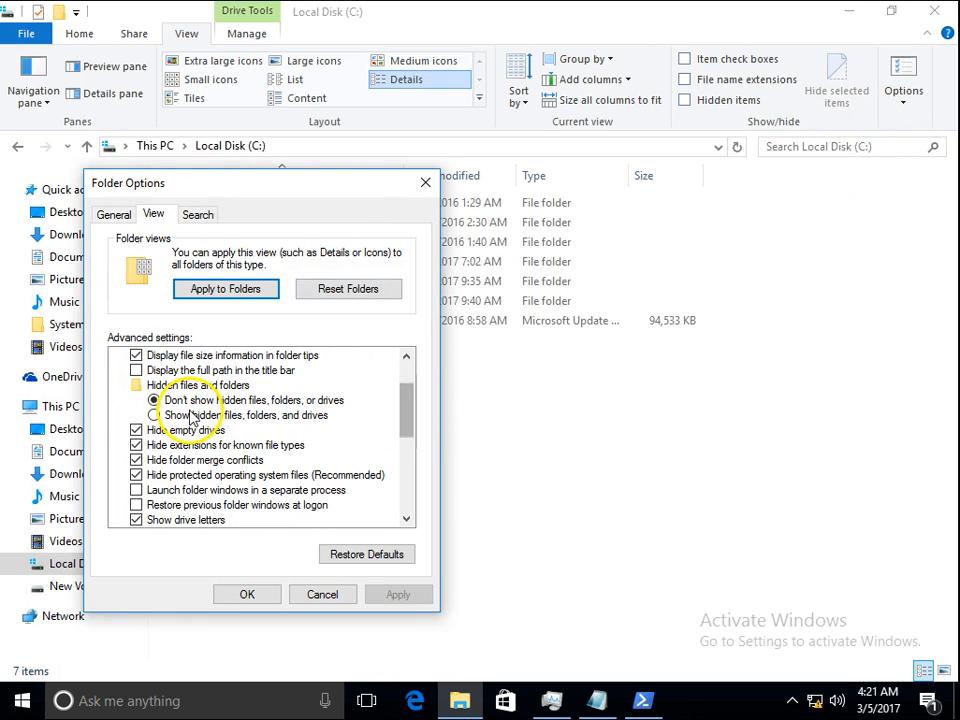
pyautogui.click(154, 414)
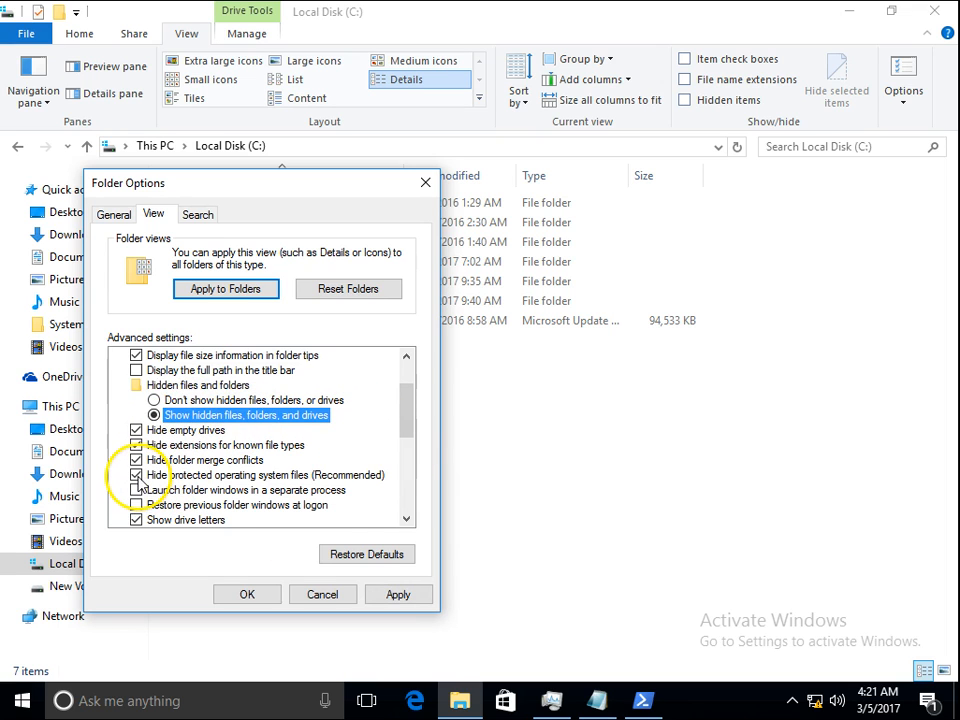
pyautogui.click(136, 476)
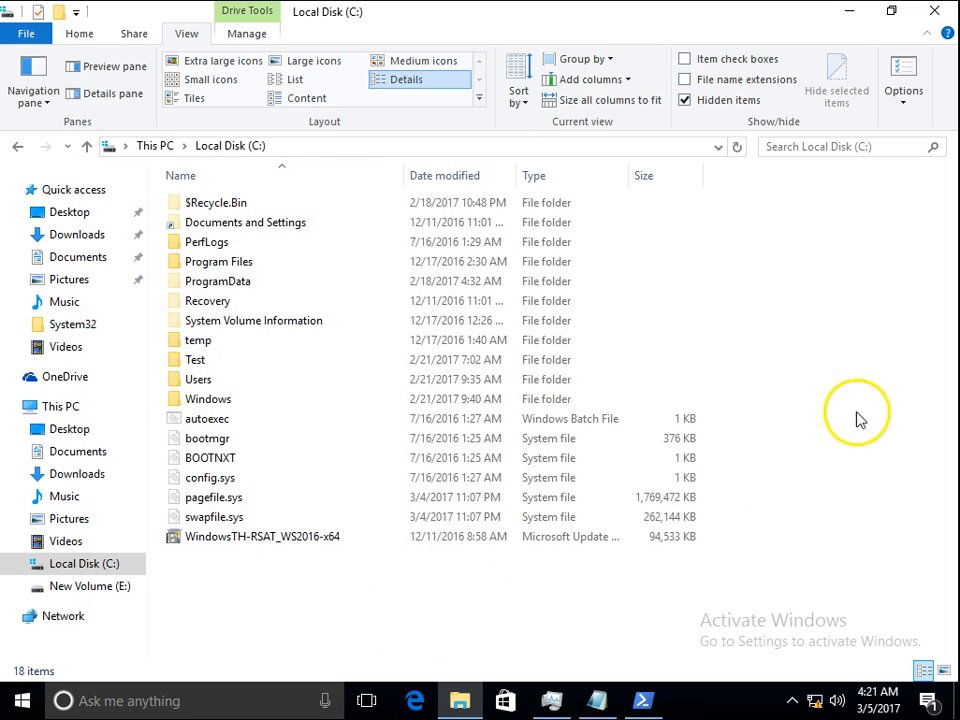
# Navigate into Users > test user profile > AppData > Local.
pyautogui.click(198, 380)
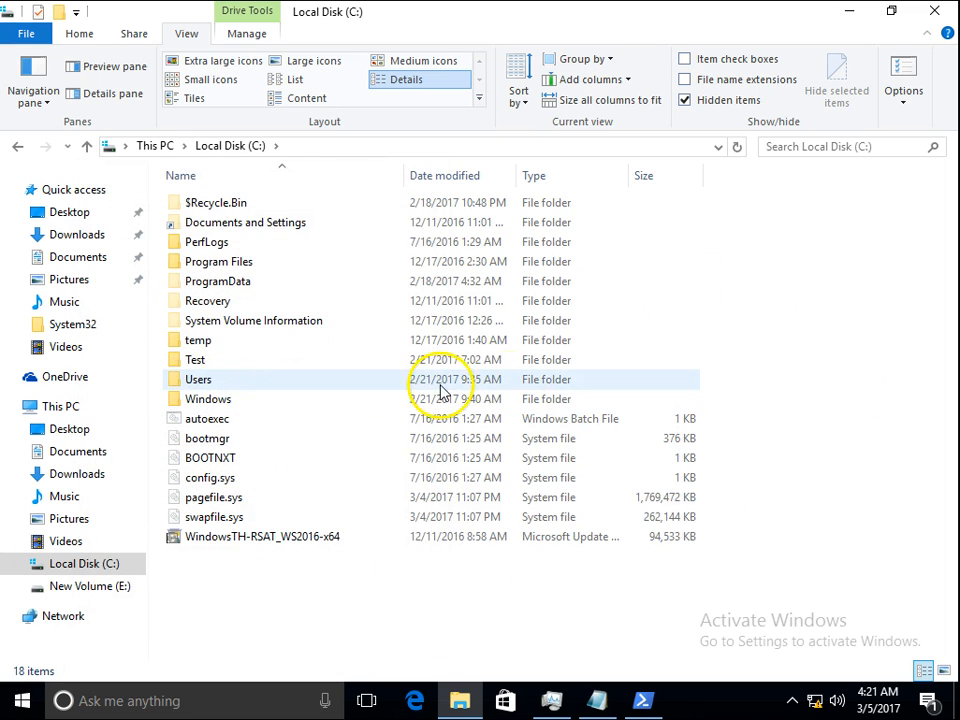
pyautogui.moveTo(310, 384)
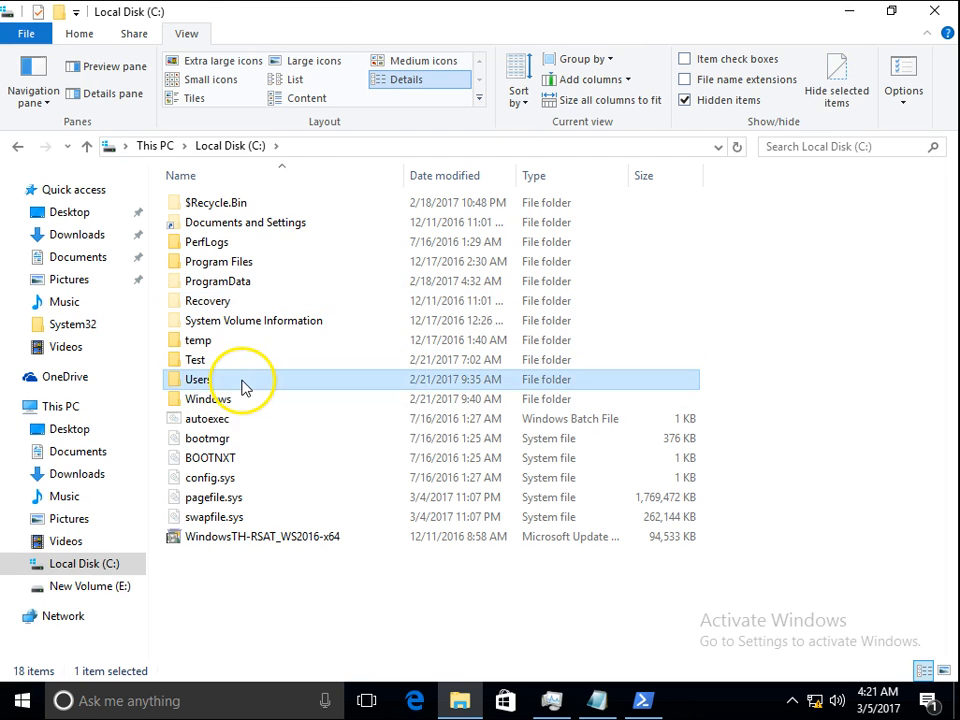
pyautogui.doubleClick(196, 380)
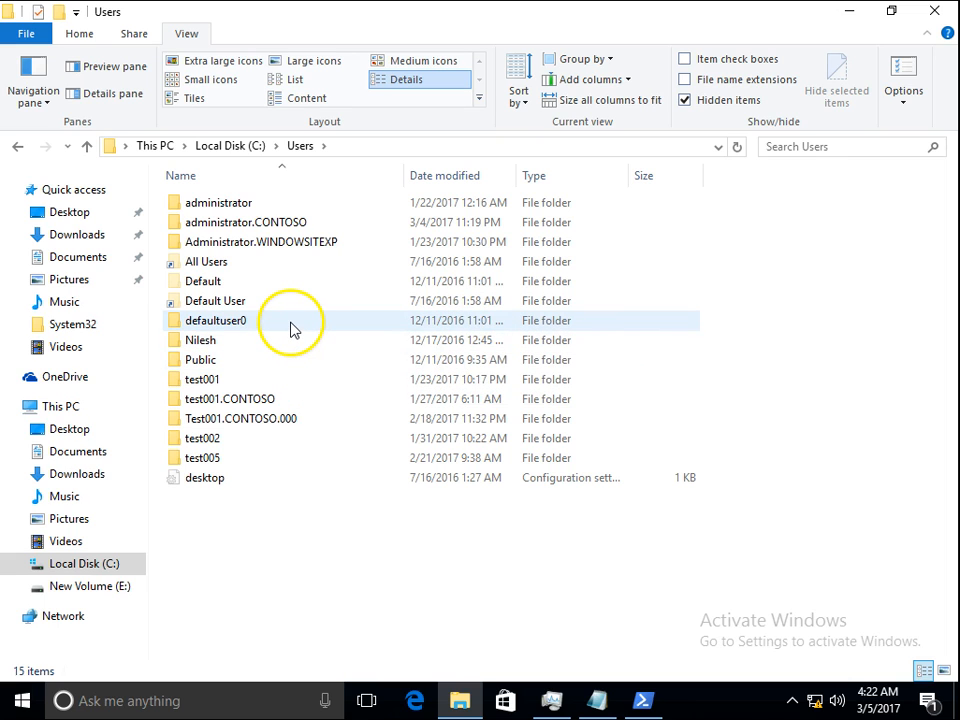
pyautogui.moveTo(276, 360)
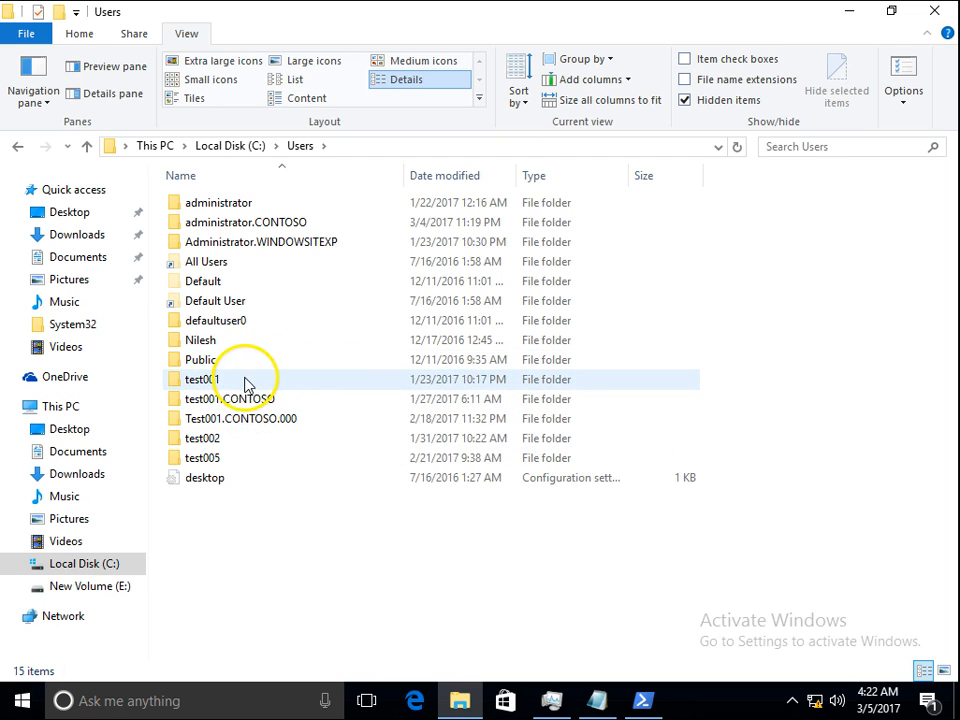
pyautogui.doubleClick(200, 380)
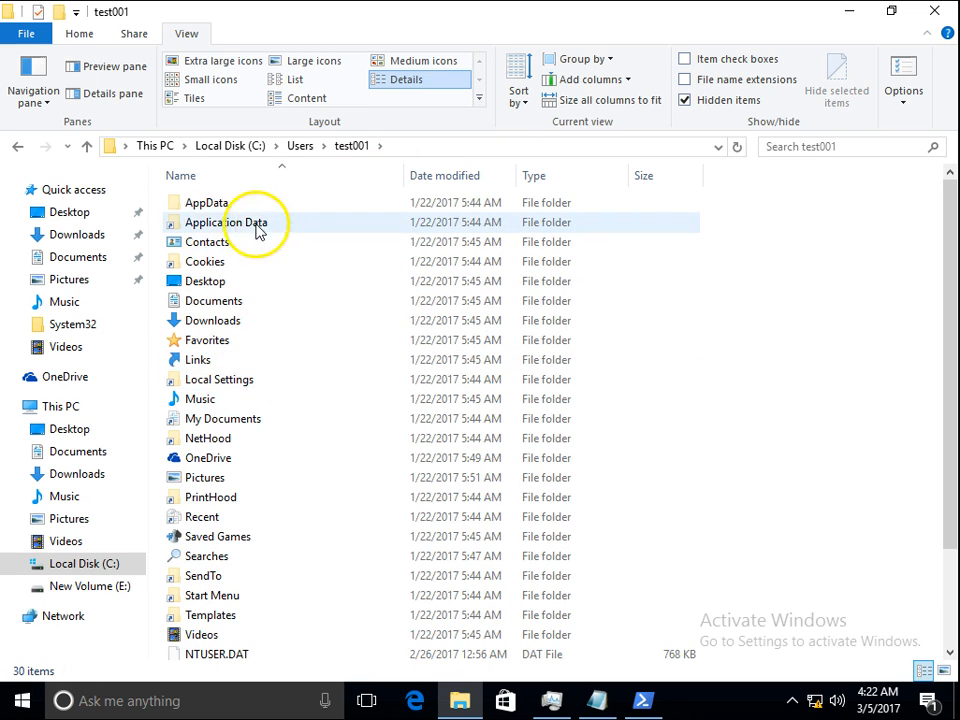
pyautogui.doubleClick(208, 202)
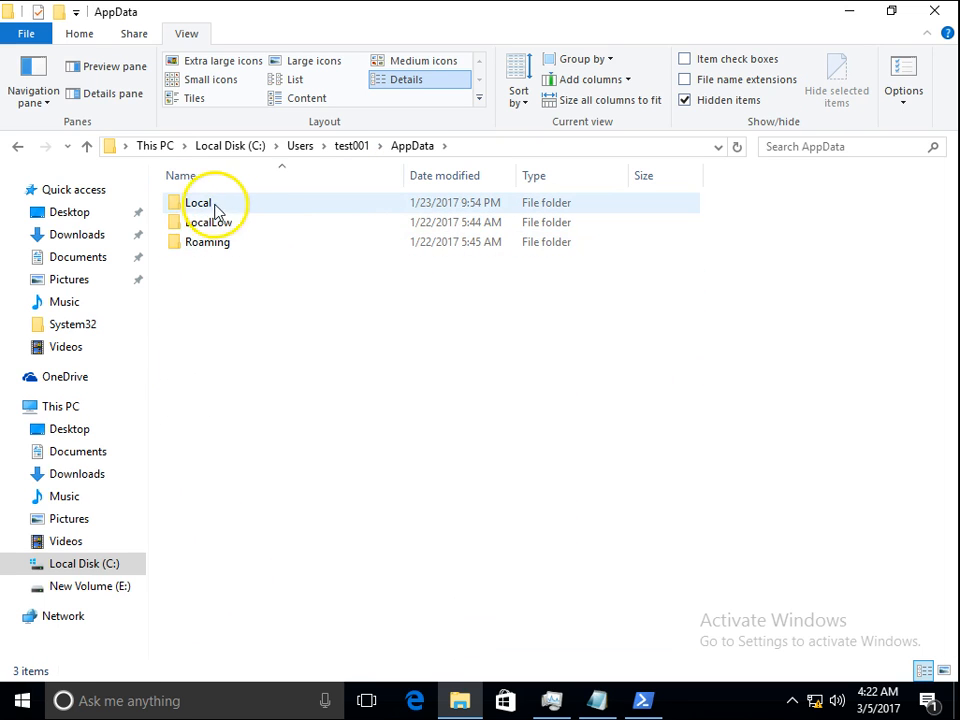
pyautogui.moveTo(288, 210)
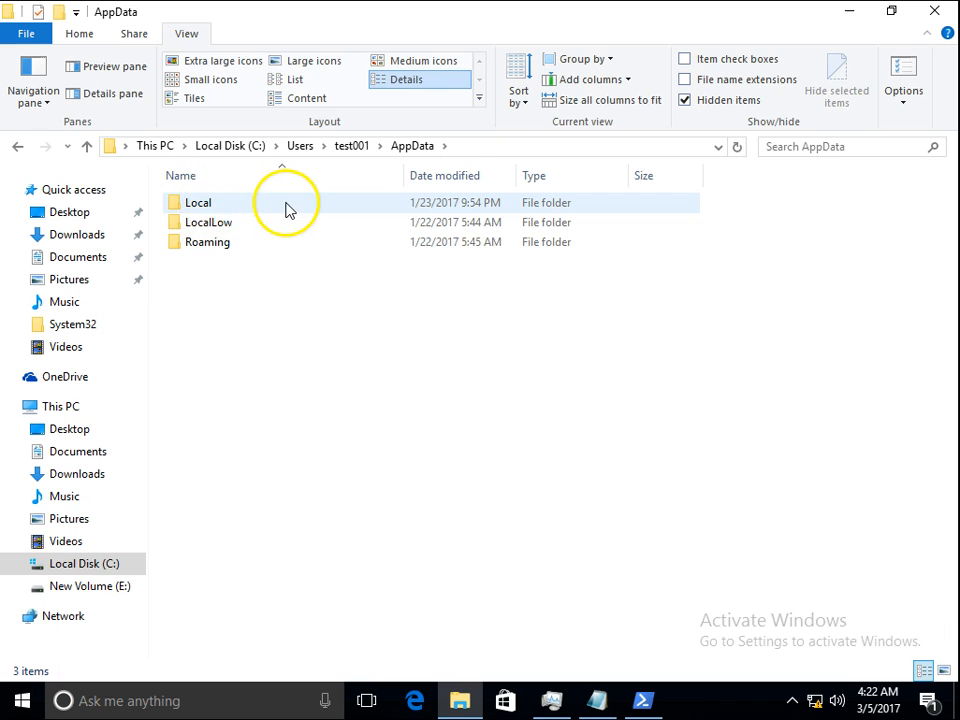
pyautogui.doubleClick(198, 202)
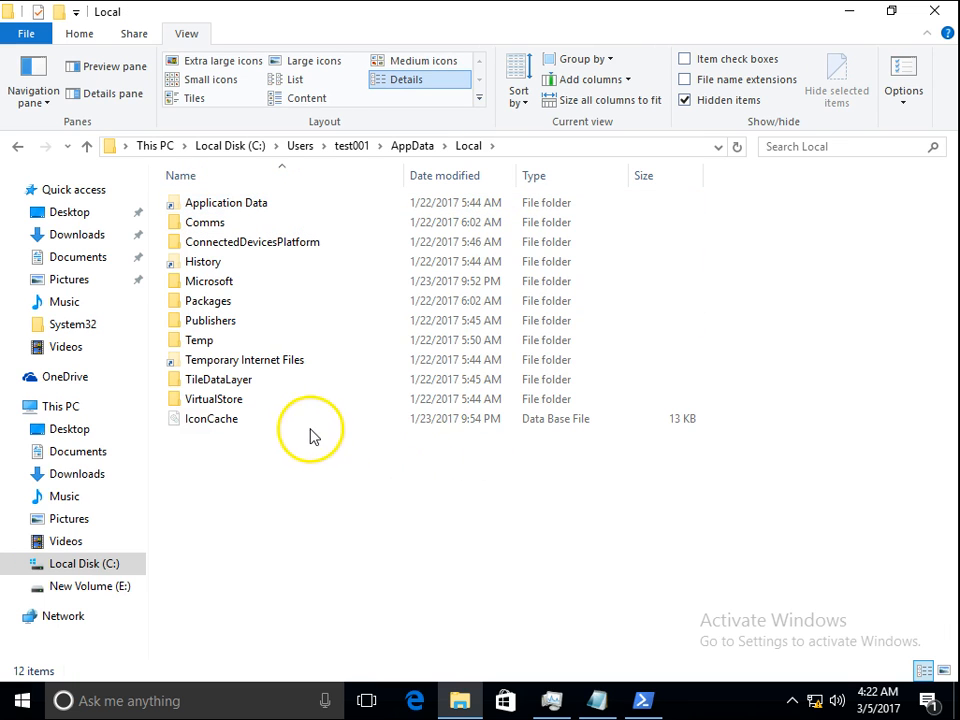
# Delete the TileDataLayer folder and return to Task Manager.
pyautogui.click(218, 380)
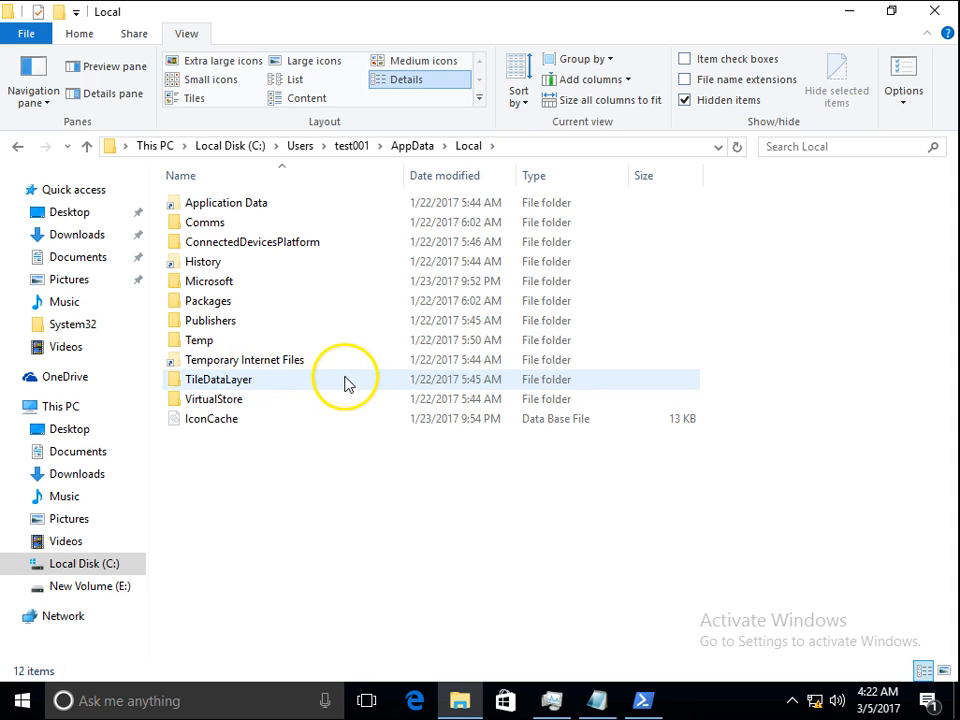
pyautogui.rightClick(344, 384)
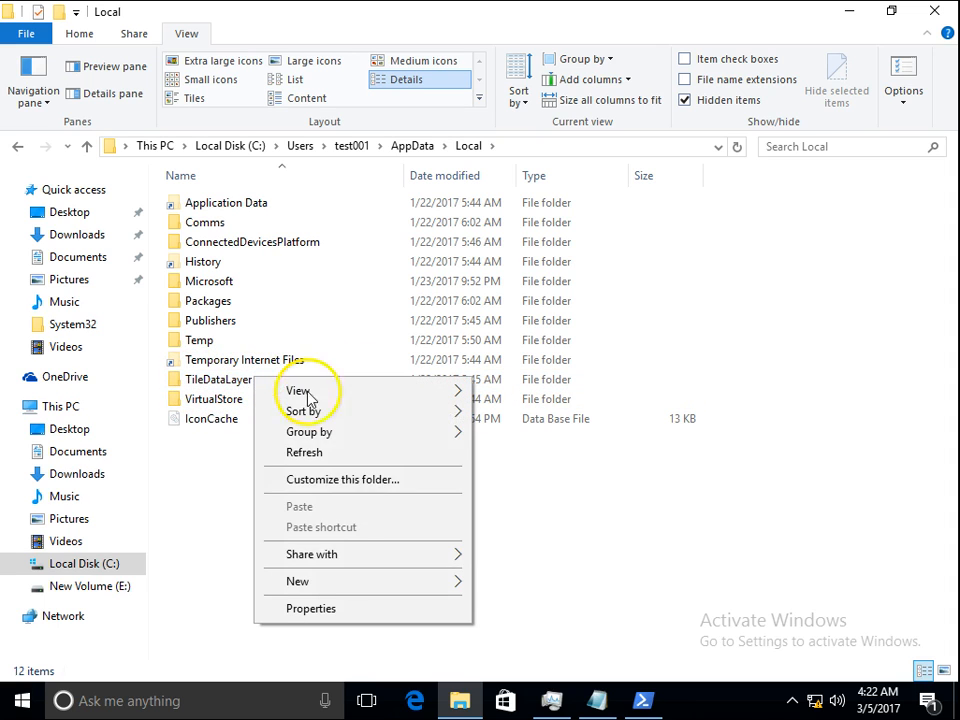
pyautogui.click(216, 378)
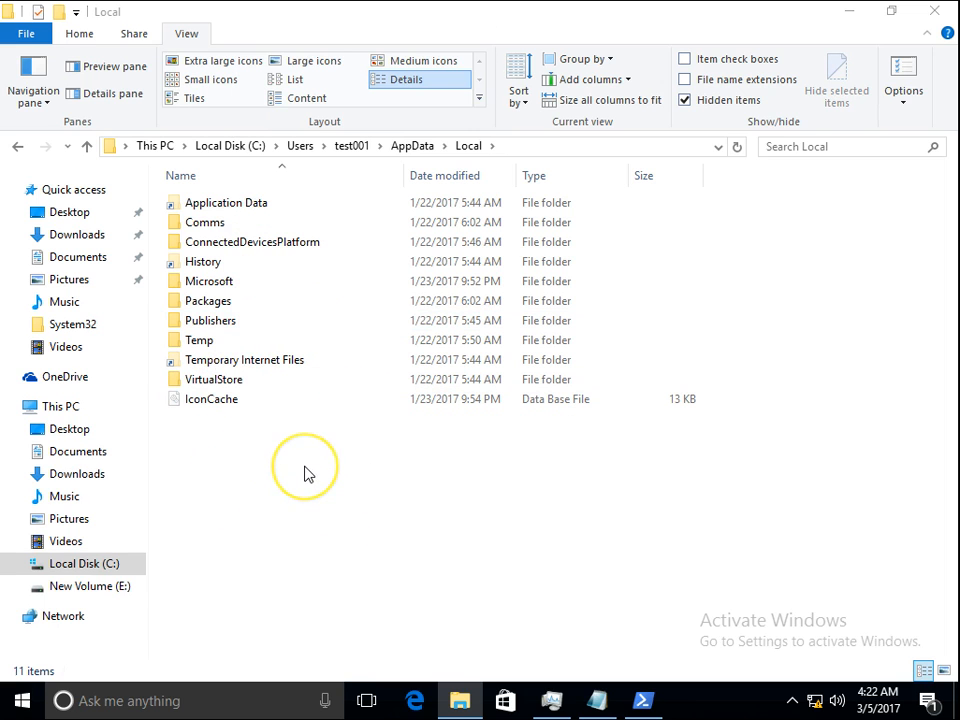
pyautogui.moveTo(286, 444)
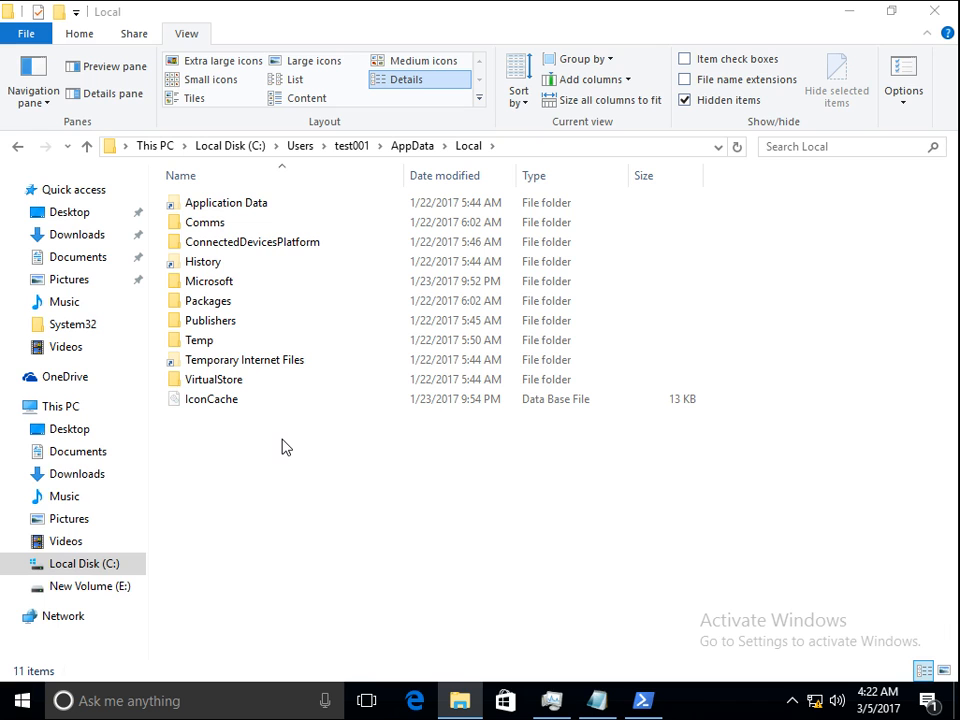
pyautogui.moveTo(538, 488)
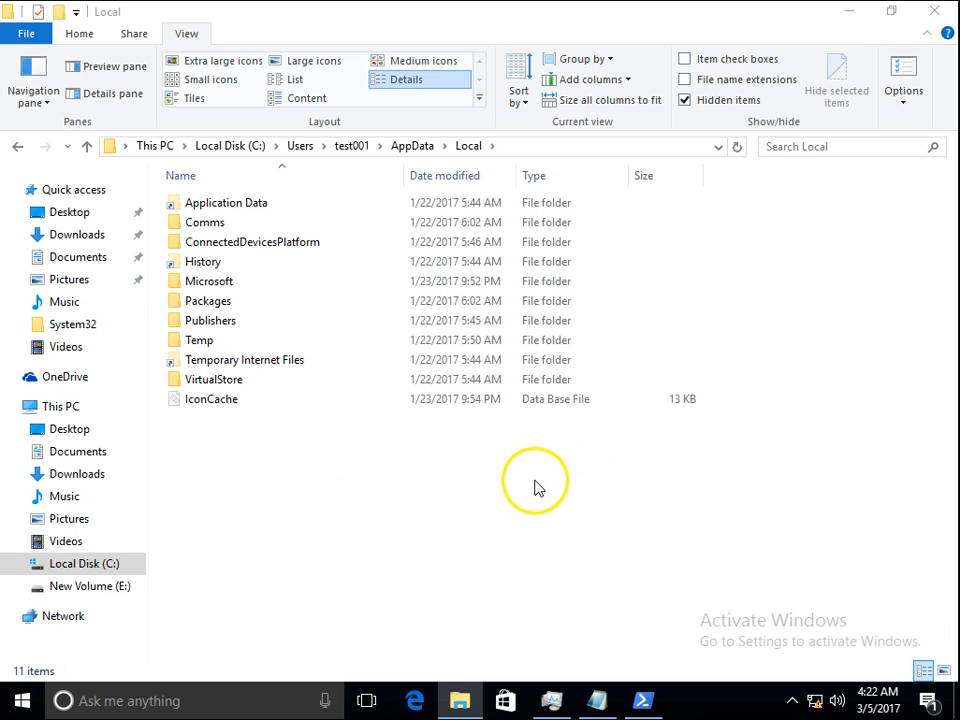
pyautogui.click(550, 700)
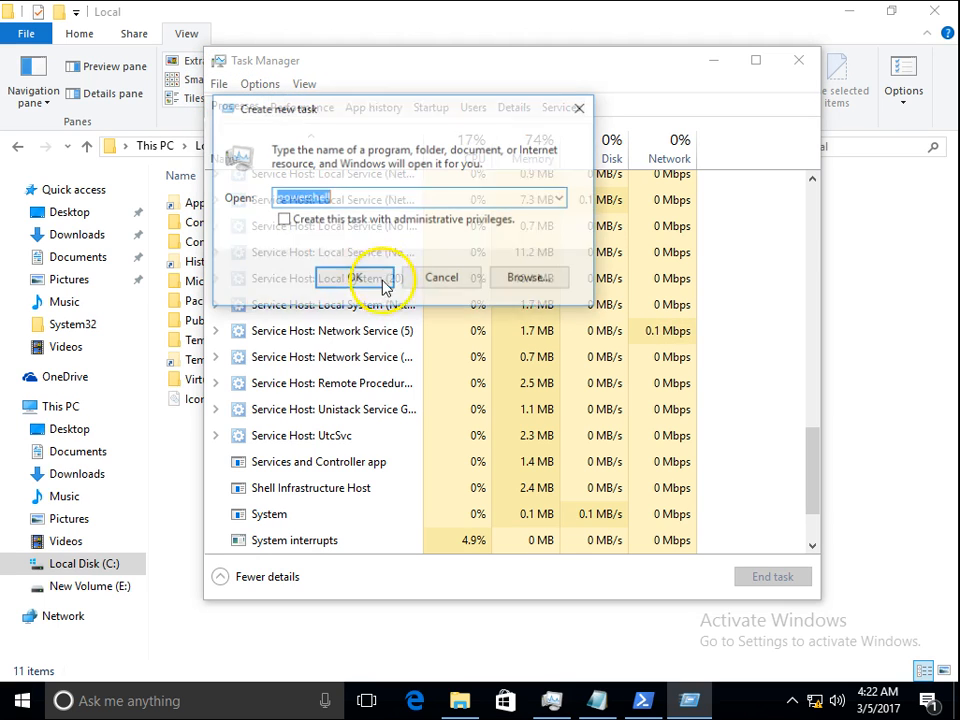
# Launch the Services console by running services.msc as a new task.
pyautogui.write('sev')
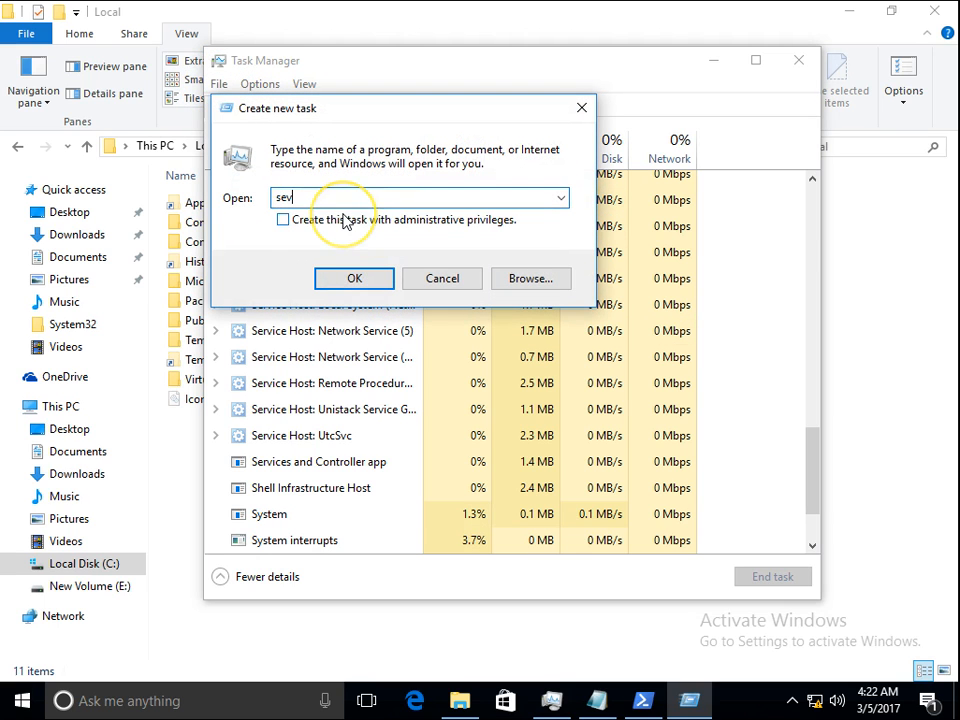
pyautogui.write('services.msc')
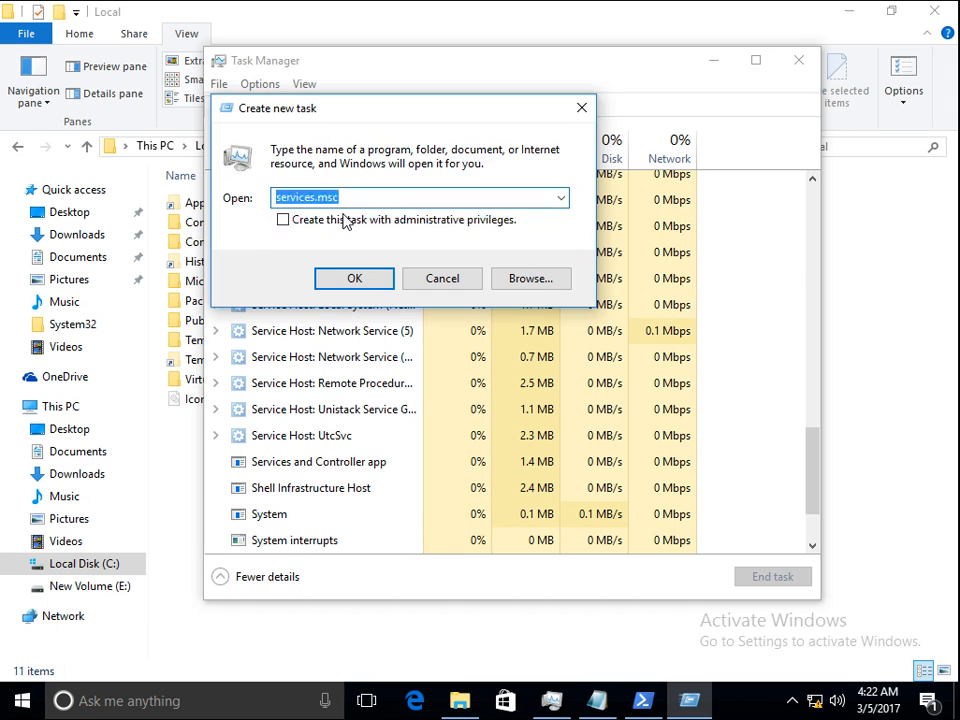
pyautogui.click(354, 278)
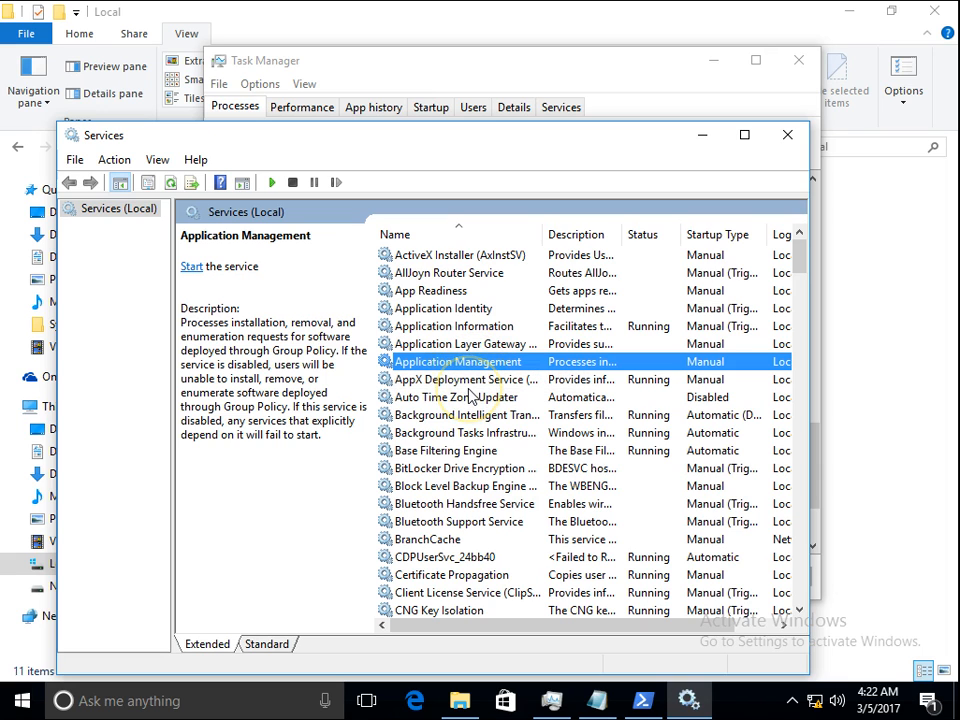
# Locate the running Tile Data model server service, then close Services.
pyautogui.scroll(-3)
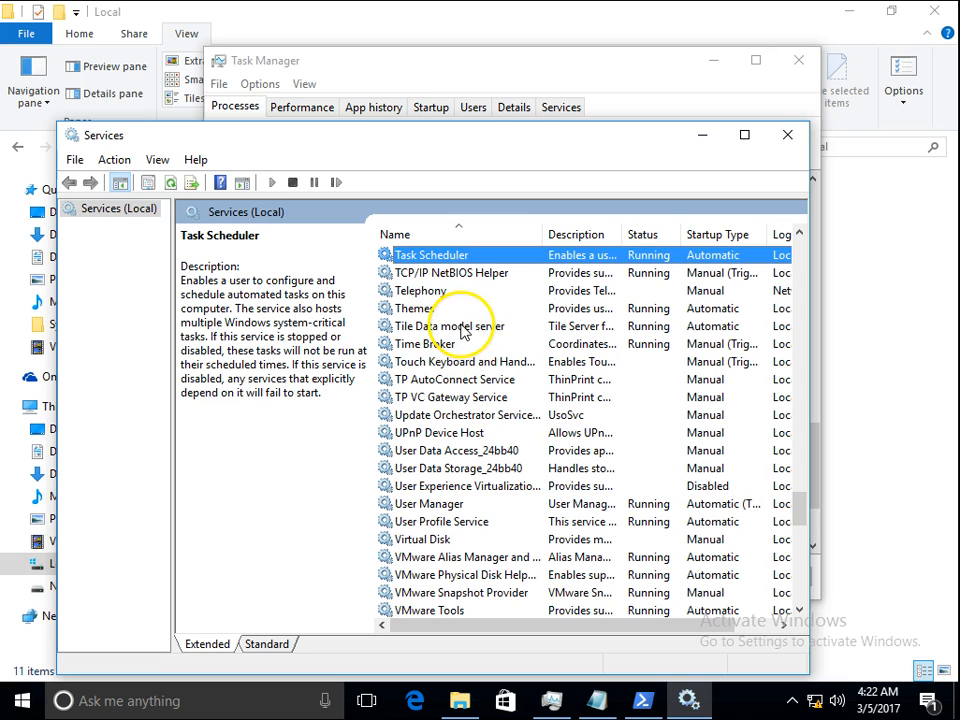
pyautogui.click(456, 326)
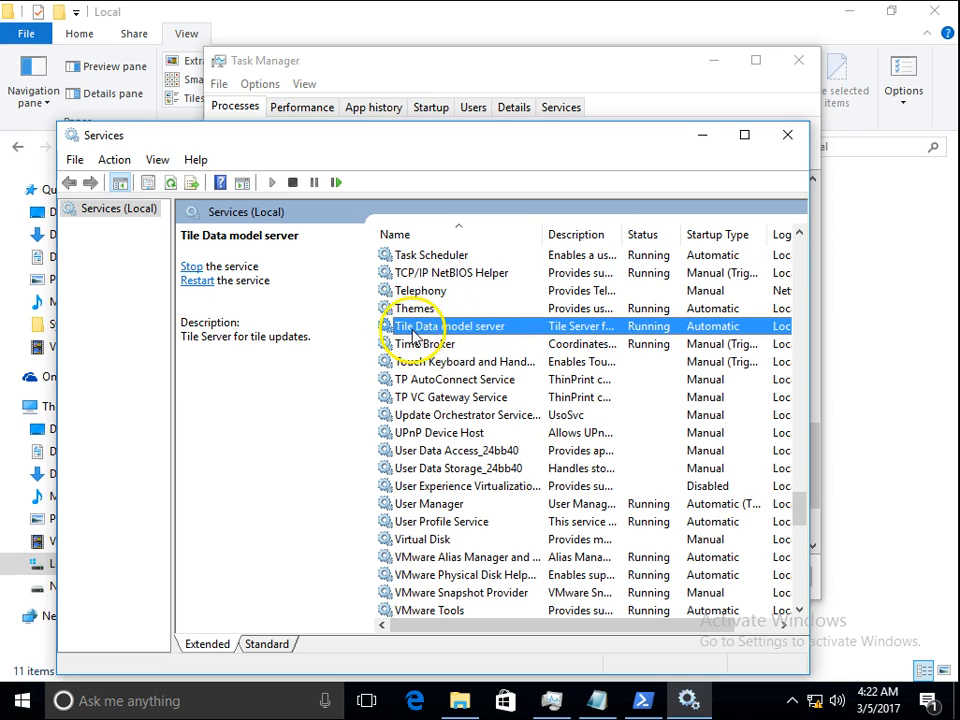
pyautogui.moveTo(592, 344)
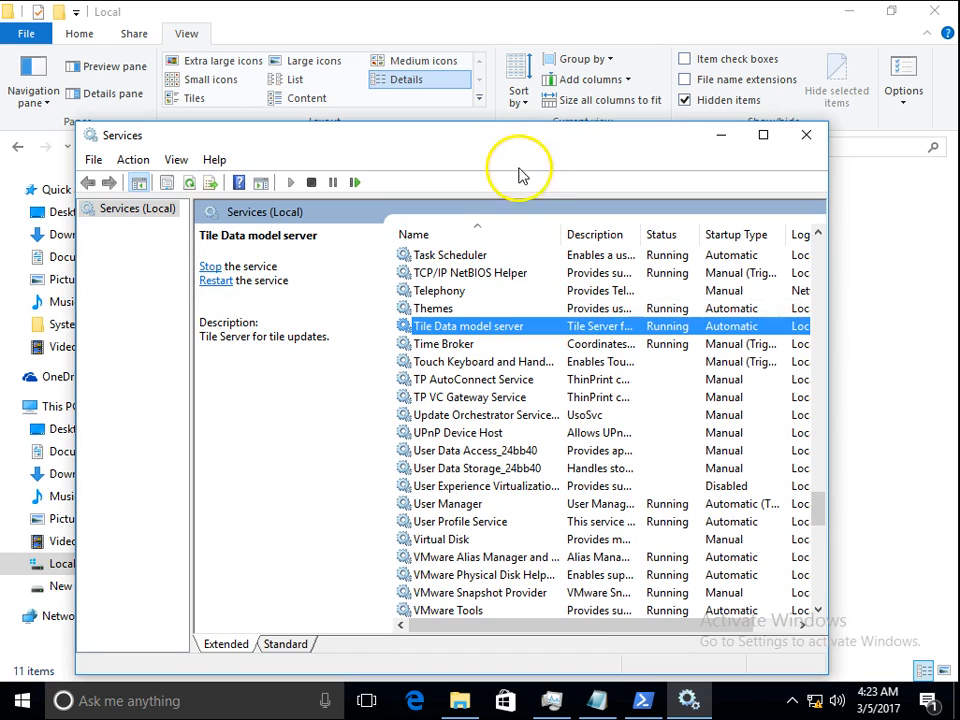
pyautogui.moveTo(518, 176); pyautogui.dragTo(430, 164)
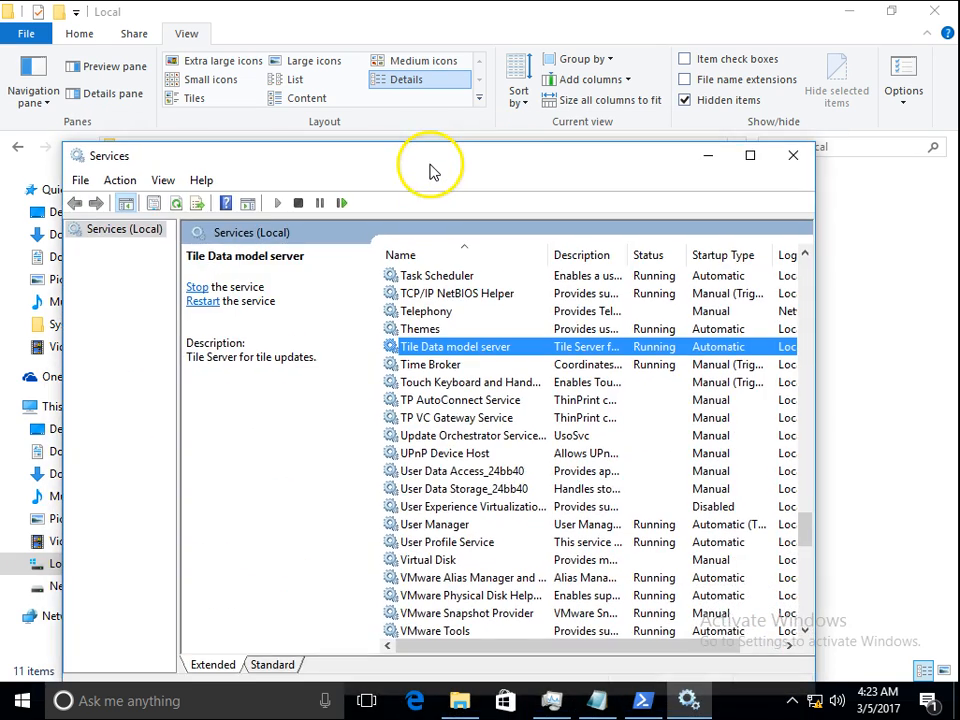
pyautogui.moveTo(610, 164)
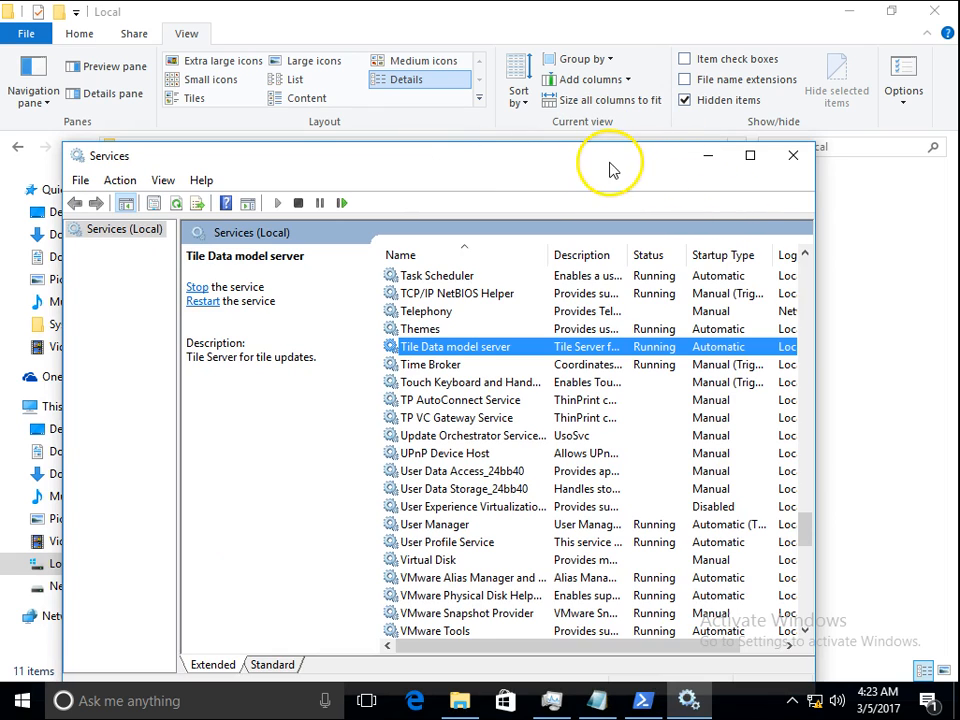
pyautogui.moveTo(708, 156)
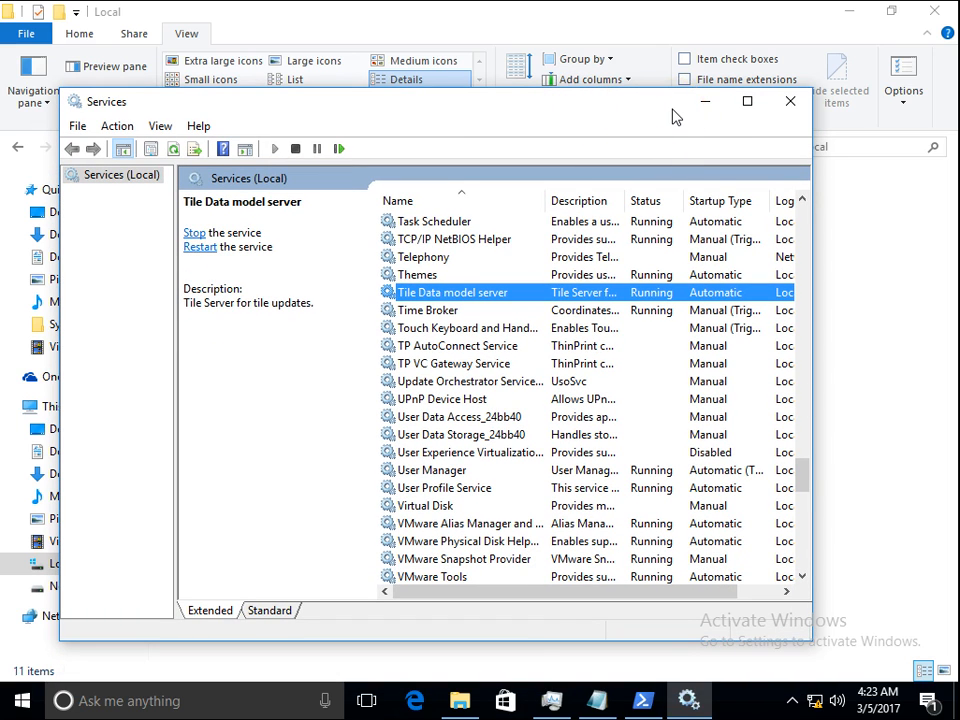
pyautogui.click(788, 100)
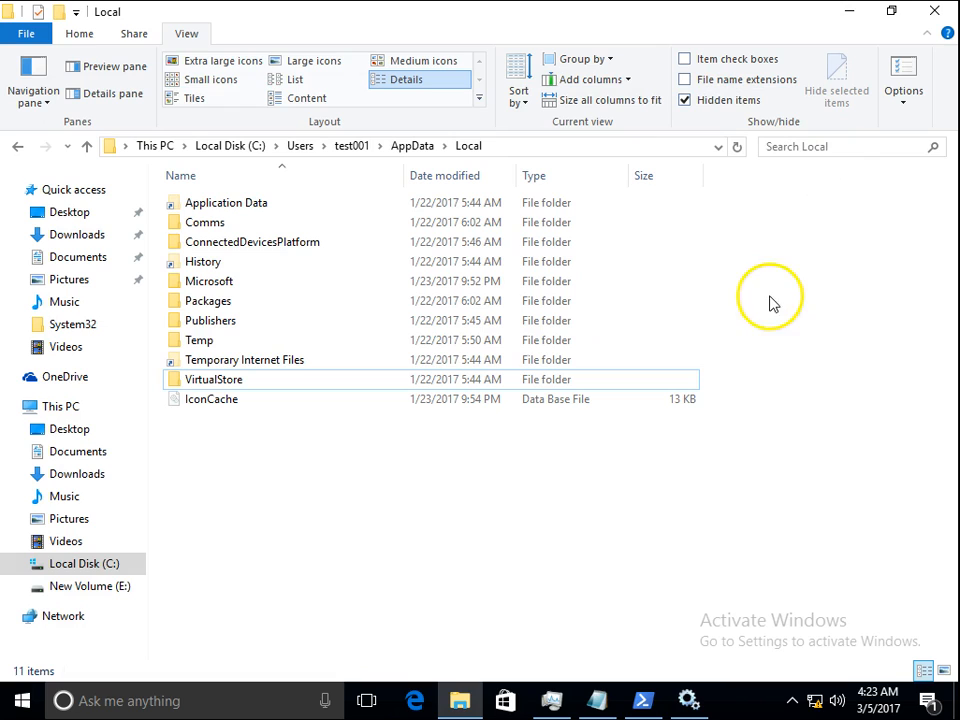
pyautogui.moveTo(822, 332)
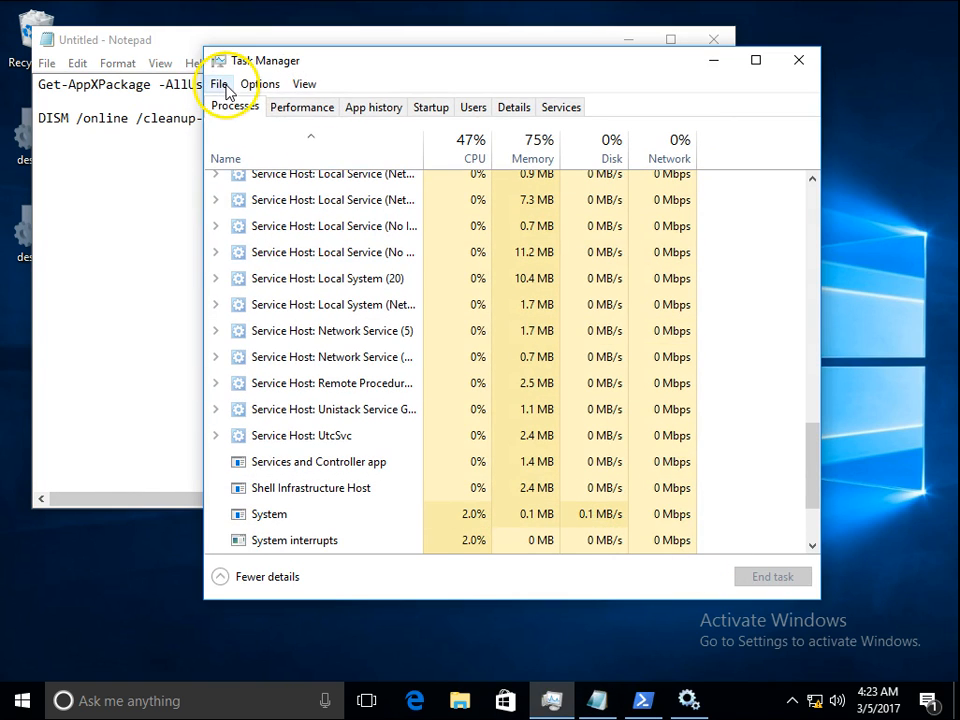
# Run a new task 'cmd' with administrative privileges from Task Manager's File menu.
pyautogui.click(220, 84)
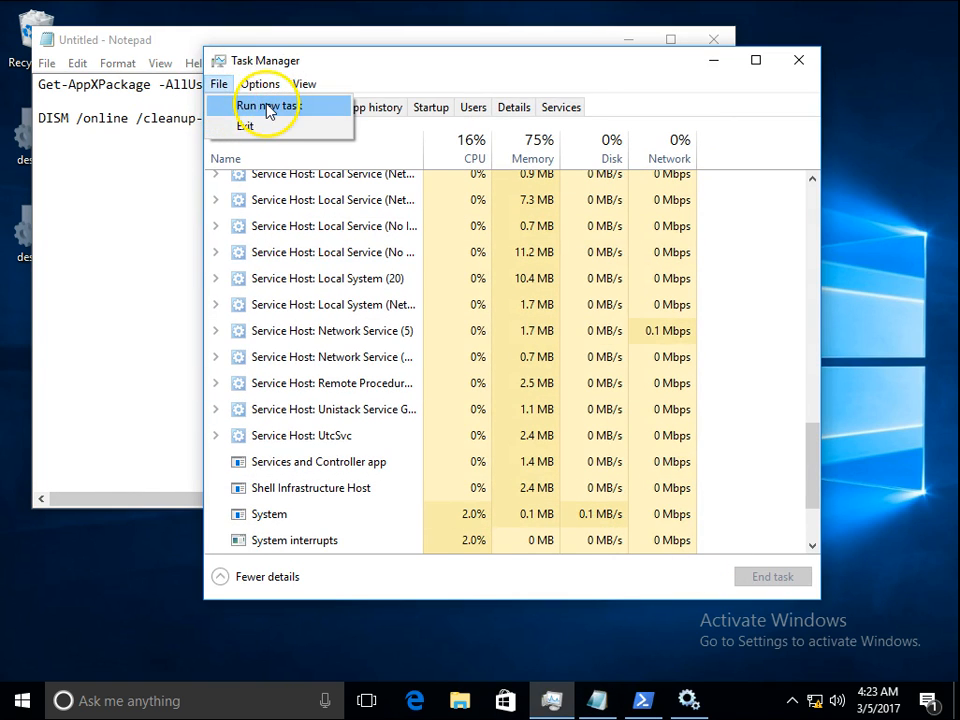
pyautogui.click(266, 104)
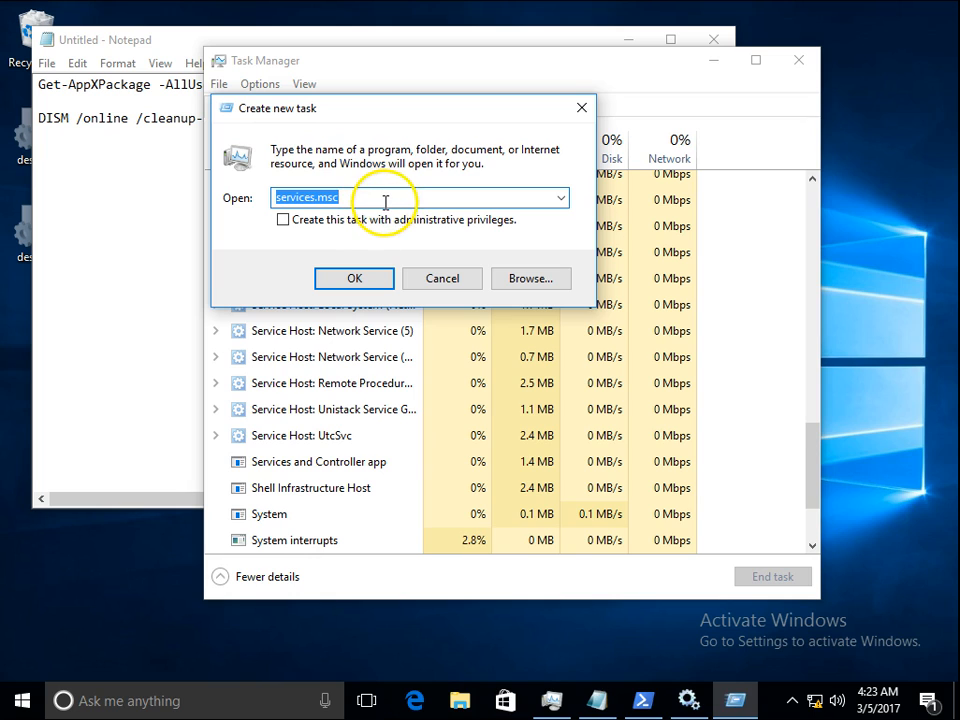
pyautogui.click(284, 218)
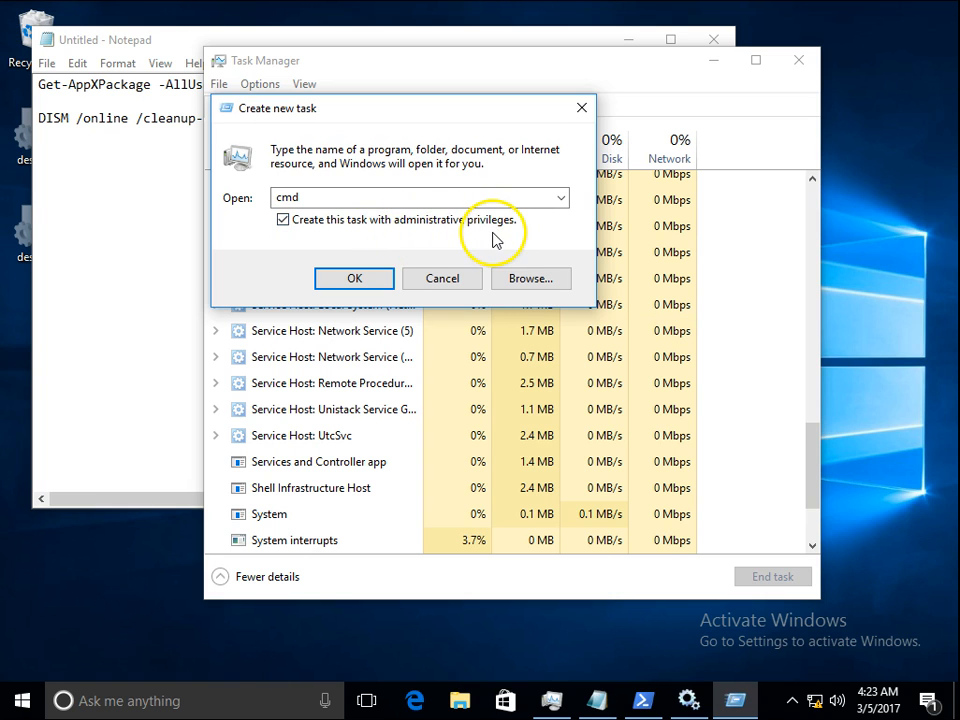
pyautogui.click(354, 278)
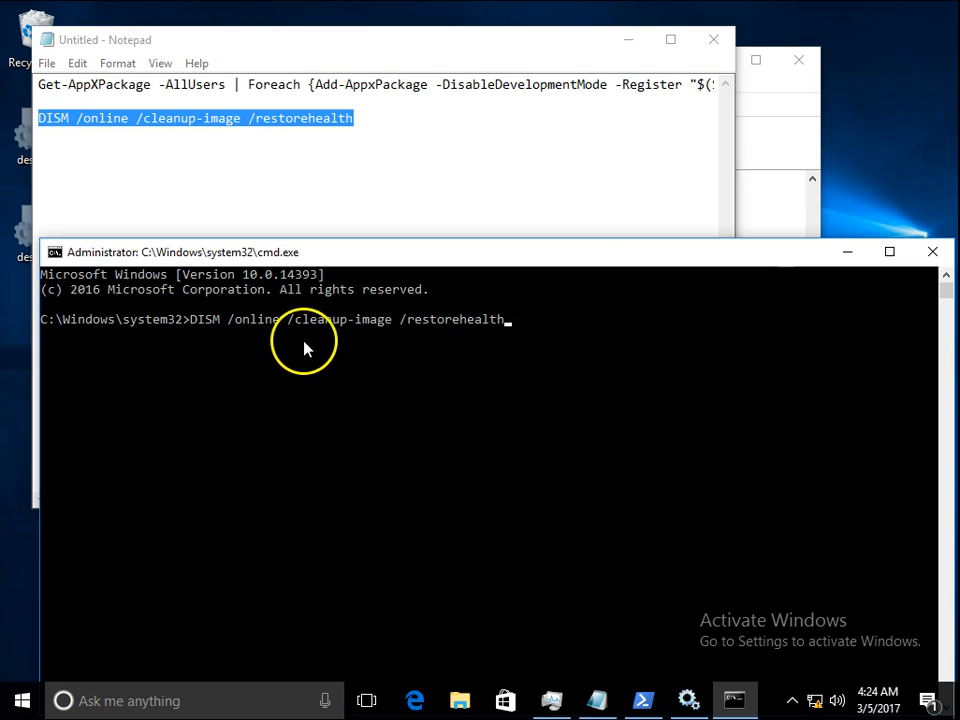
pyautogui.moveTo(548, 356)
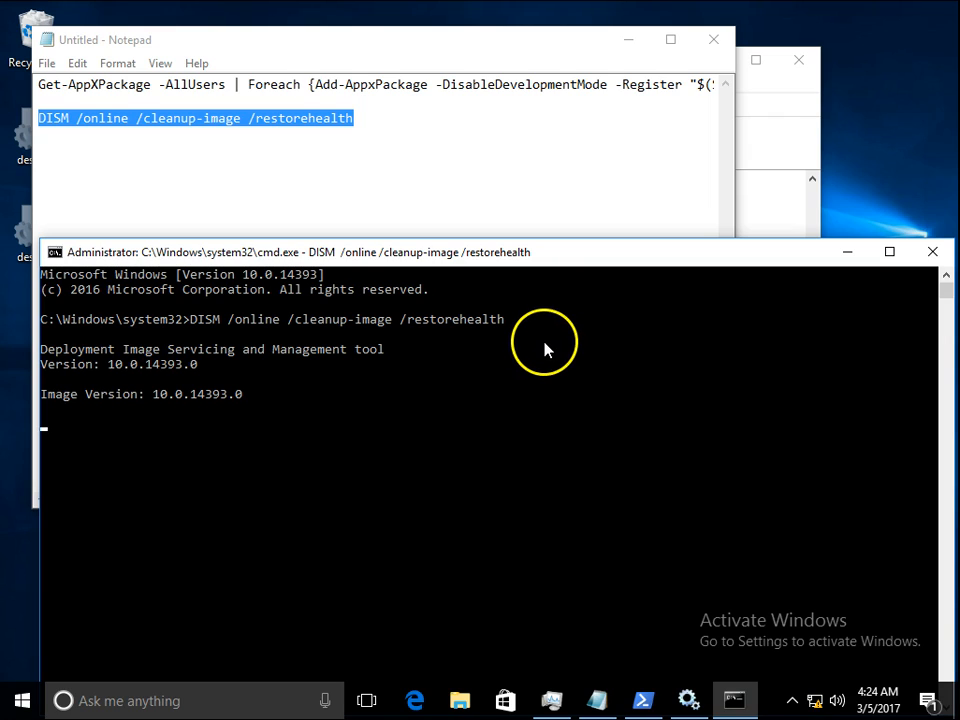
pyautogui.moveTo(408, 328)
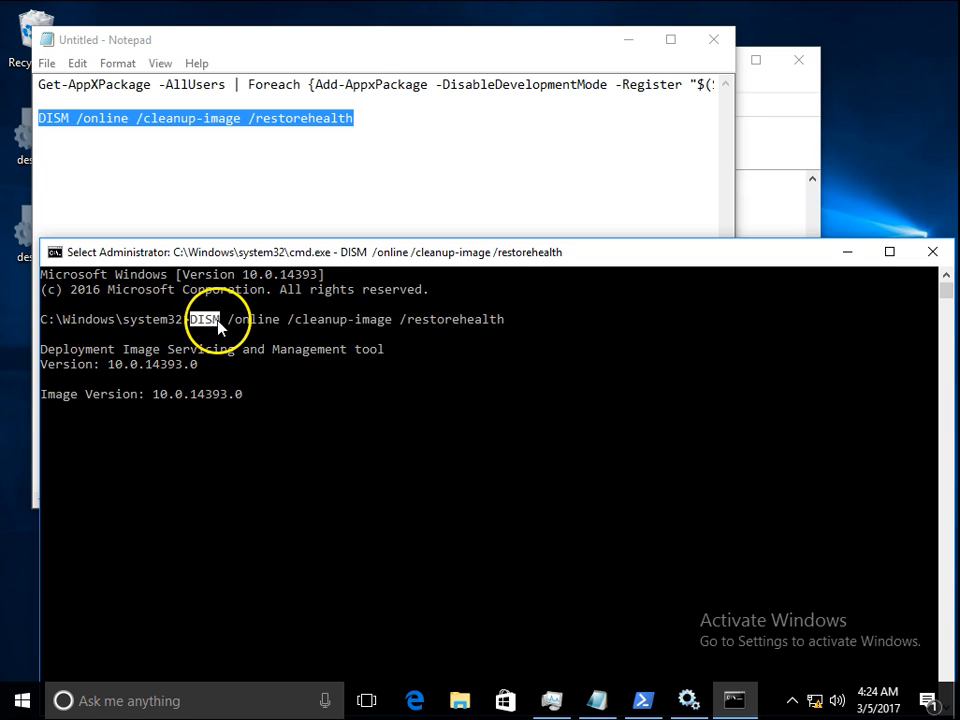
pyautogui.moveTo(416, 330)
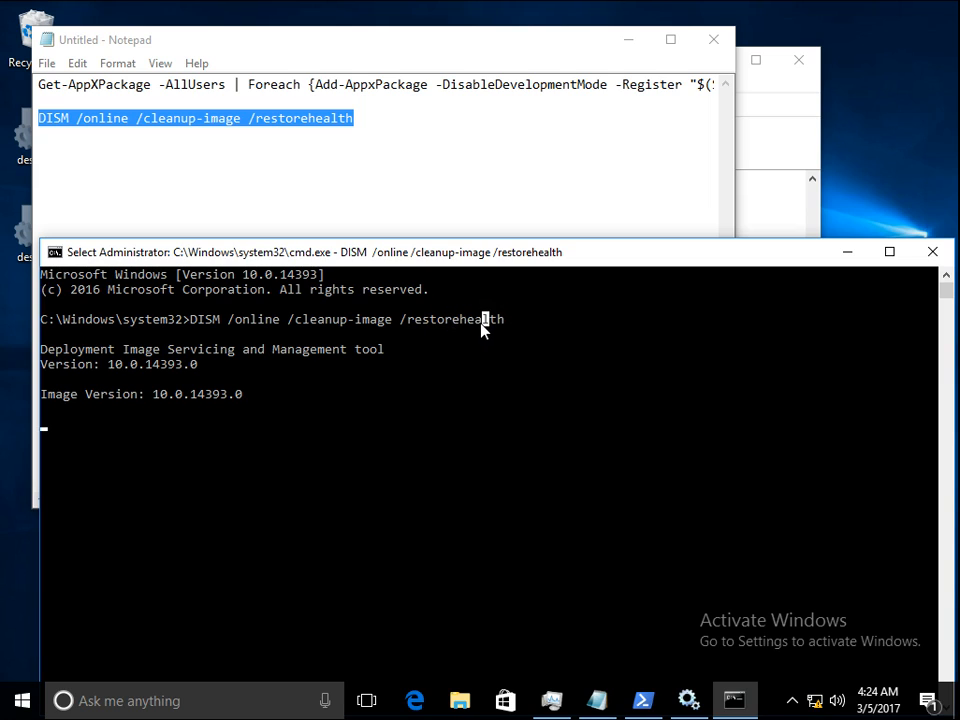
pyautogui.moveTo(500, 330)
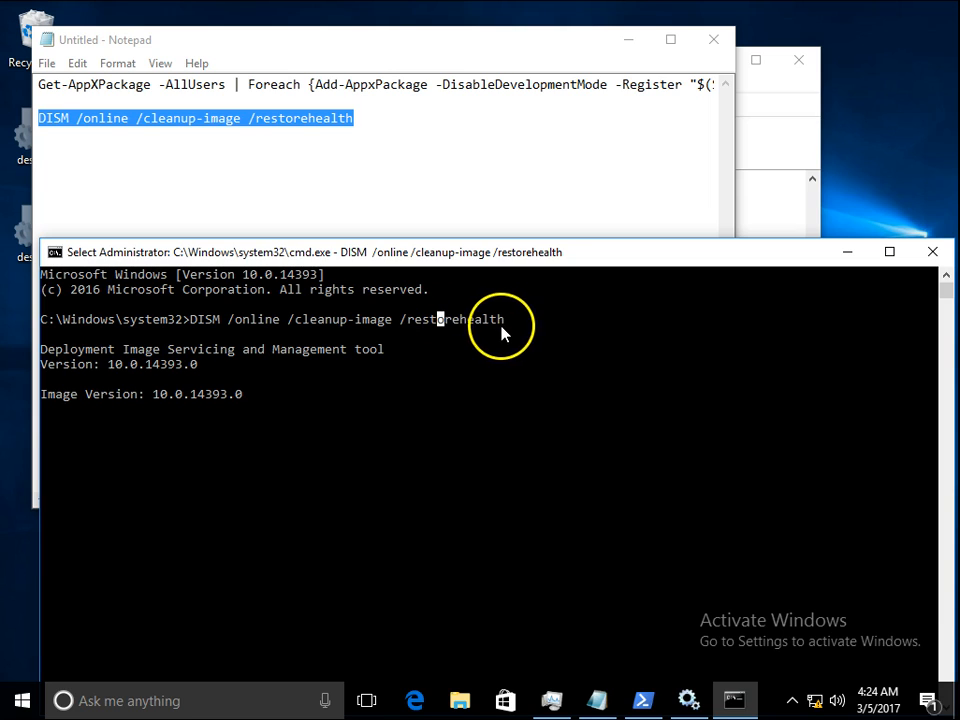
pyautogui.moveTo(508, 356)
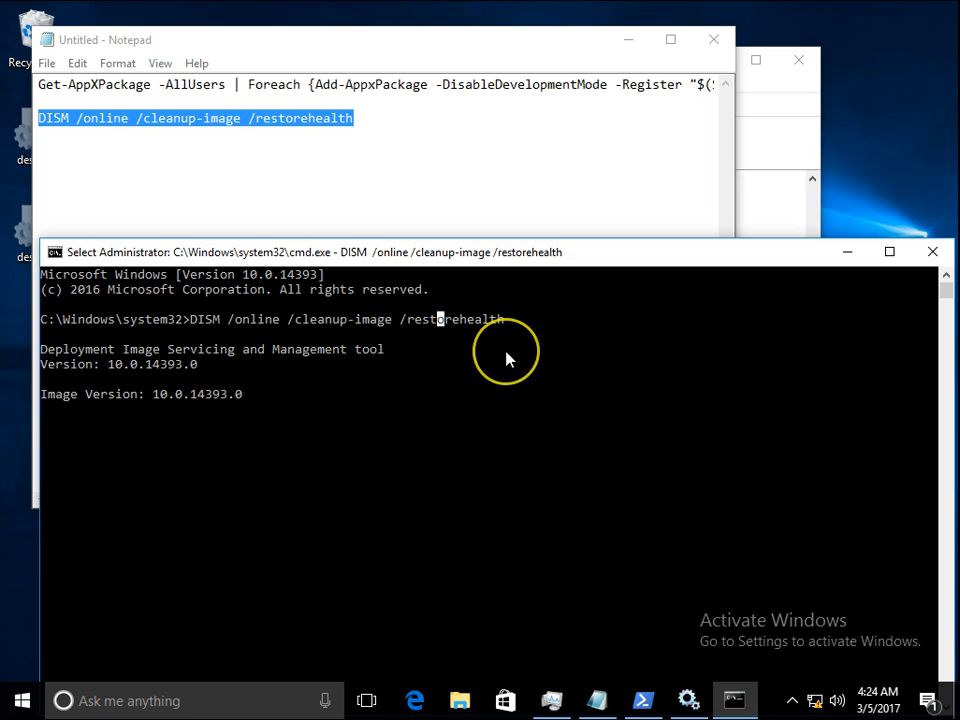
pyautogui.moveTo(490, 360)
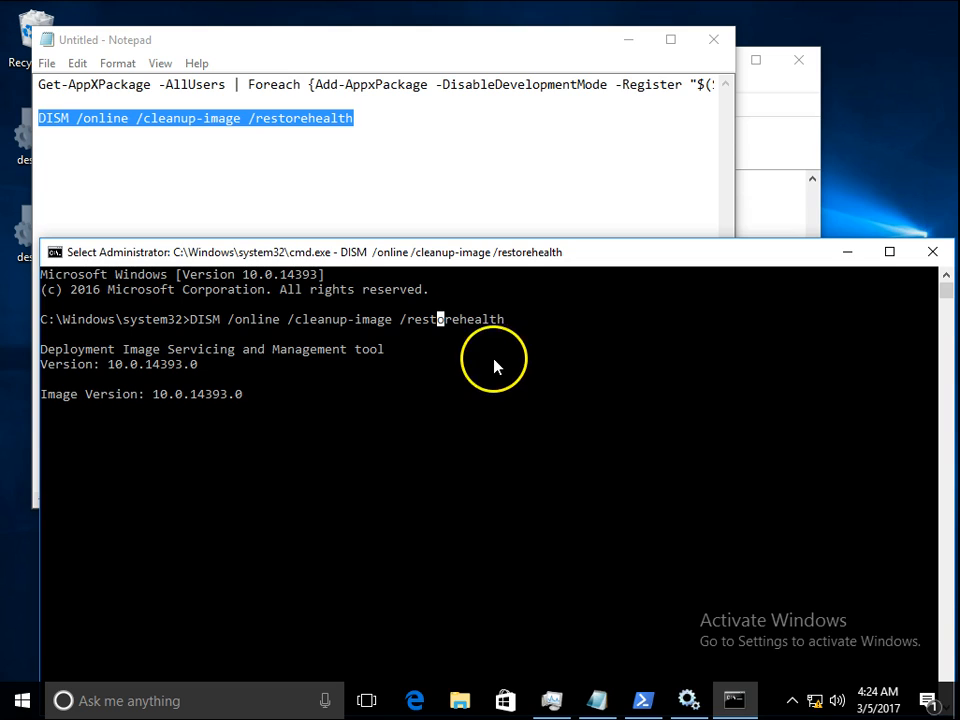
pyautogui.moveTo(484, 320)
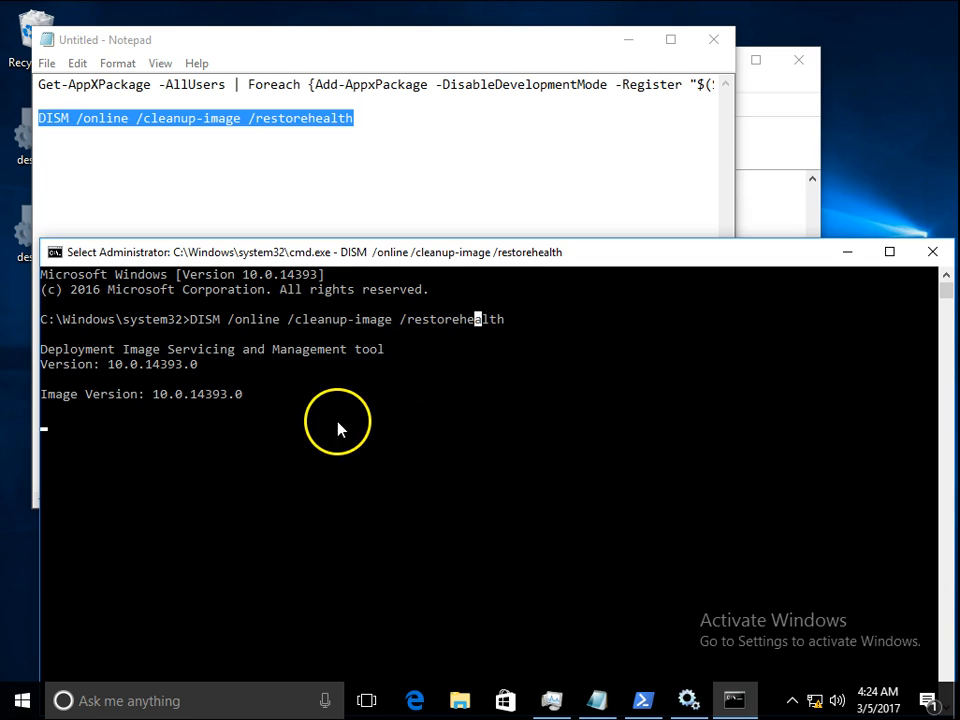
pyautogui.moveTo(458, 402)
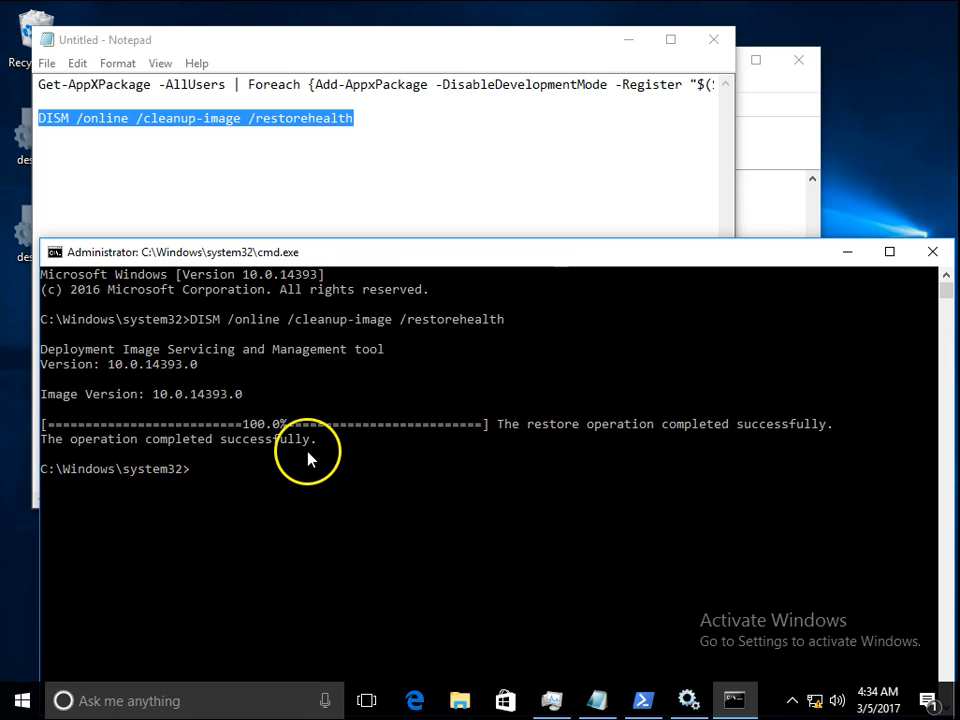
pyautogui.moveTo(456, 424)
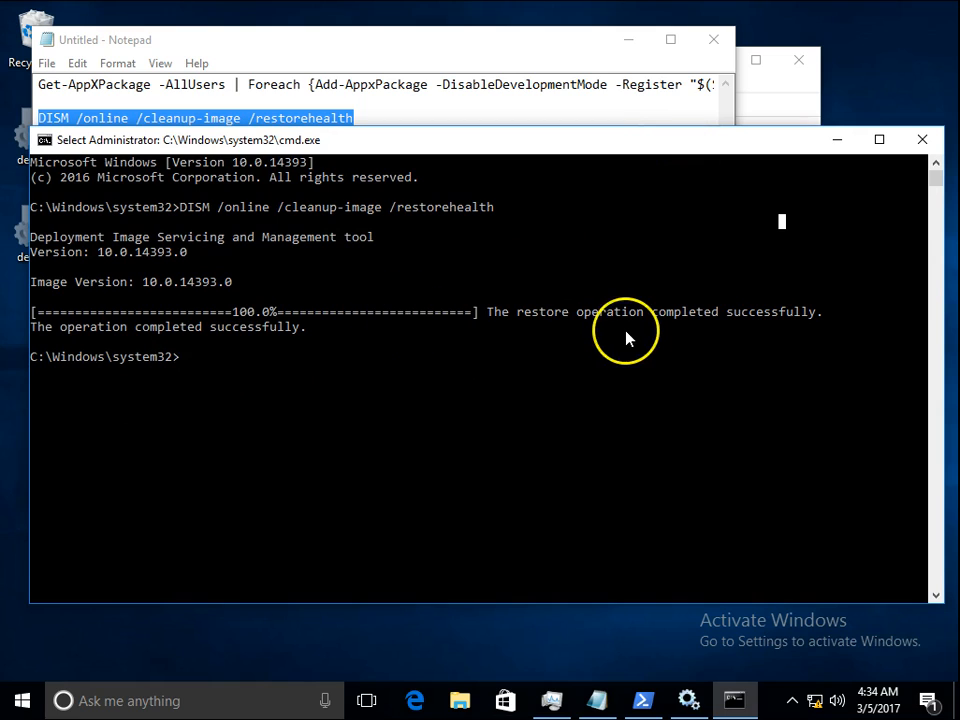
pyautogui.moveTo(628, 338)
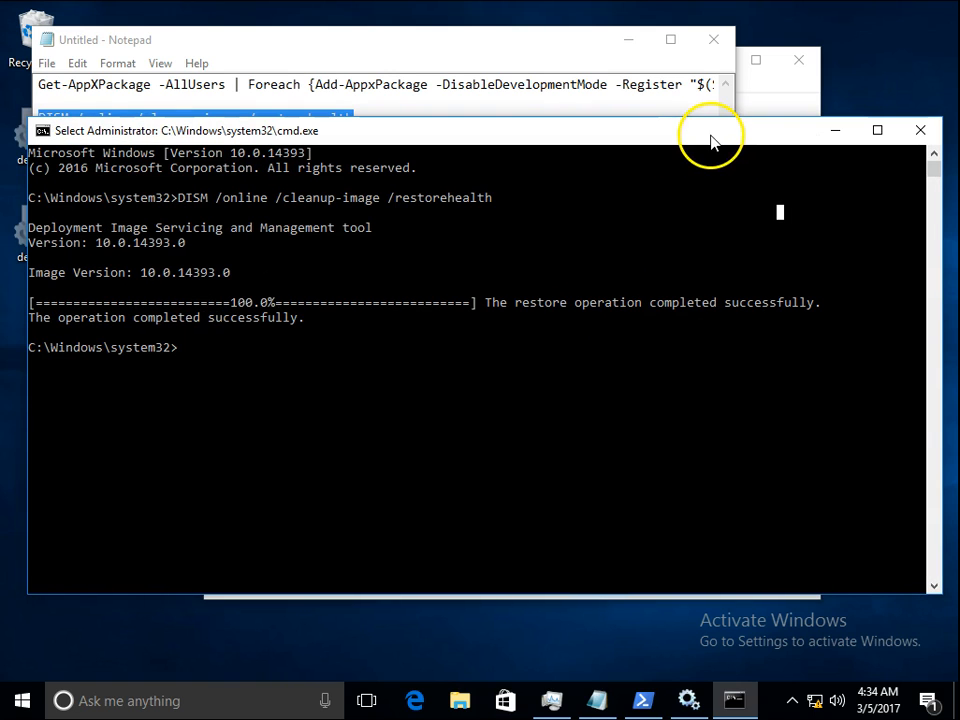
pyautogui.moveTo(536, 140)
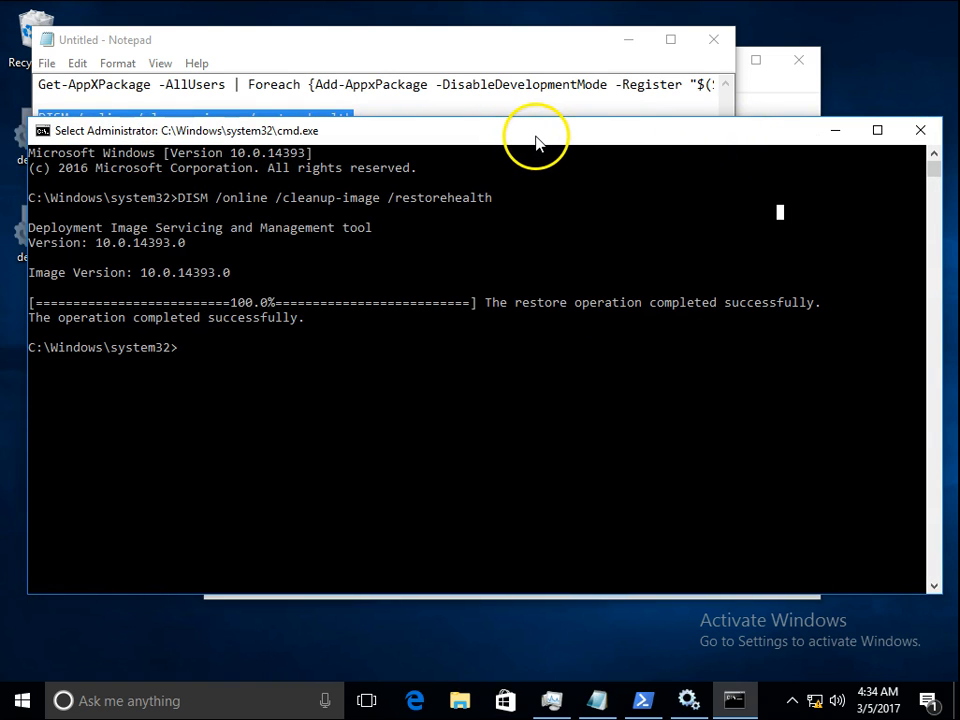
pyautogui.moveTo(536, 144)
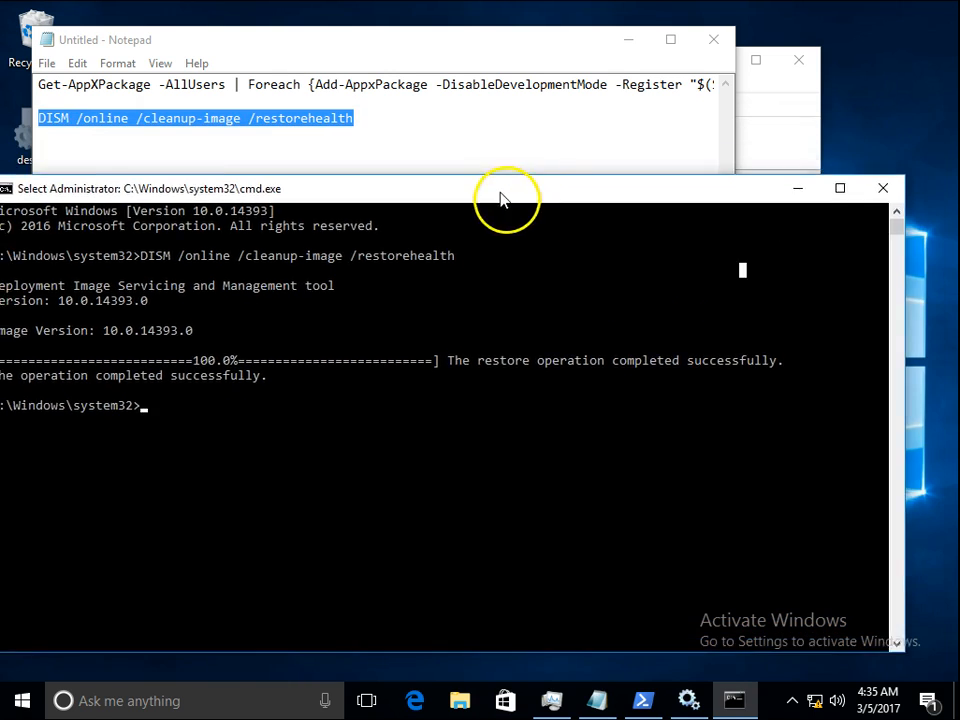
# Move the Command Prompt window aside after DISM reports the operation completed successfully.
pyautogui.moveTo(504, 188); pyautogui.dragTo(520, 128)
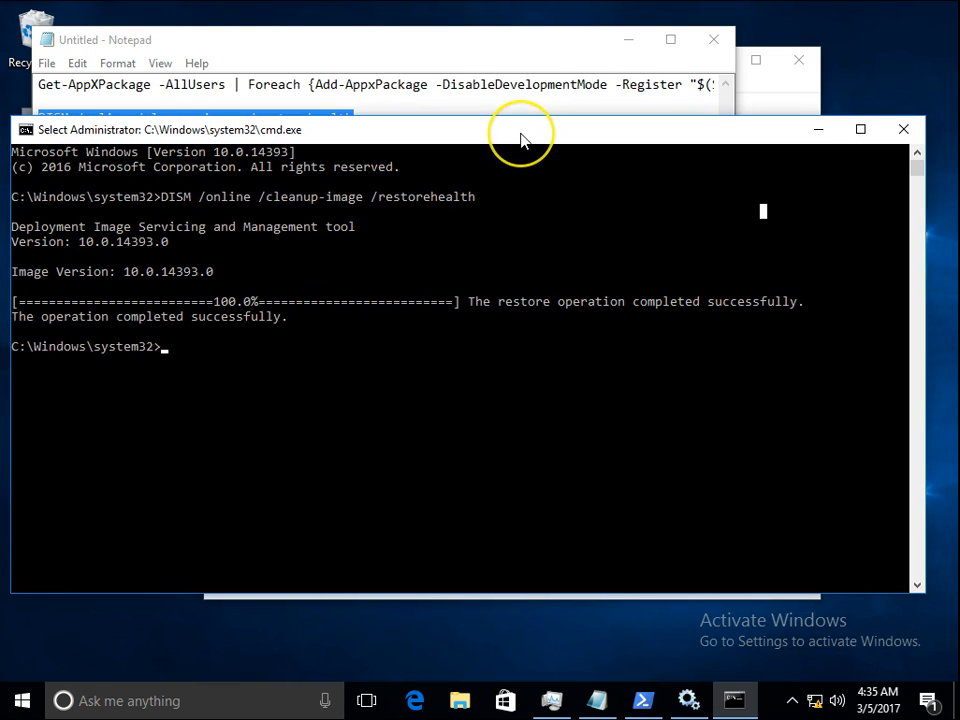